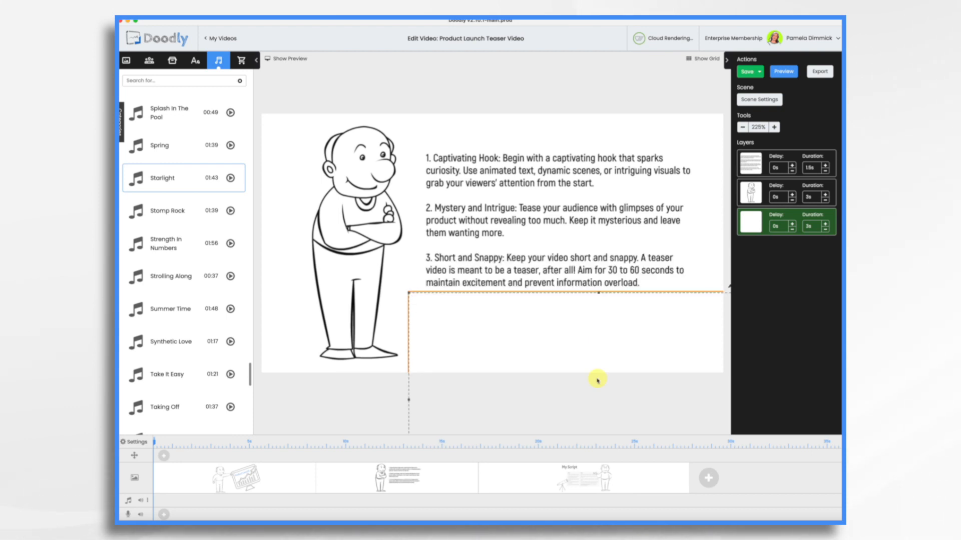
Step: Return to My Videos to start a new video titled AI-Powered Telescope Teaser Video
click(747, 72)
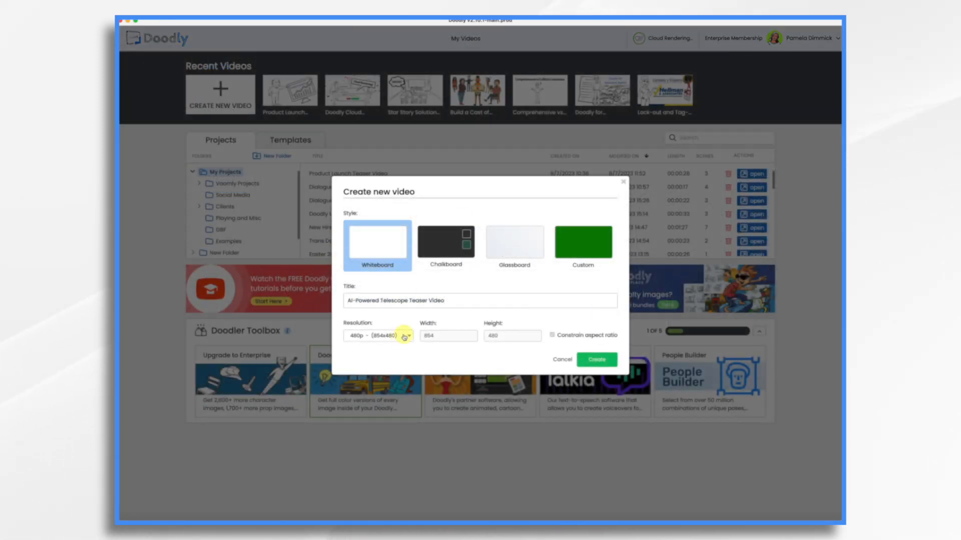
Step: Choose the Facebook & Instagram 1080x1080 resolution with Whiteboard style and create the video
click(377, 335)
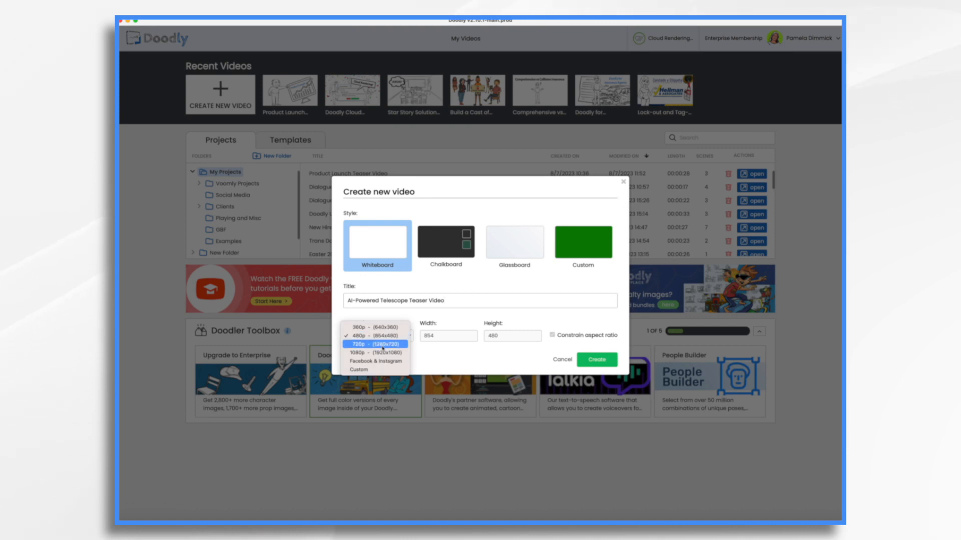
click(375, 361)
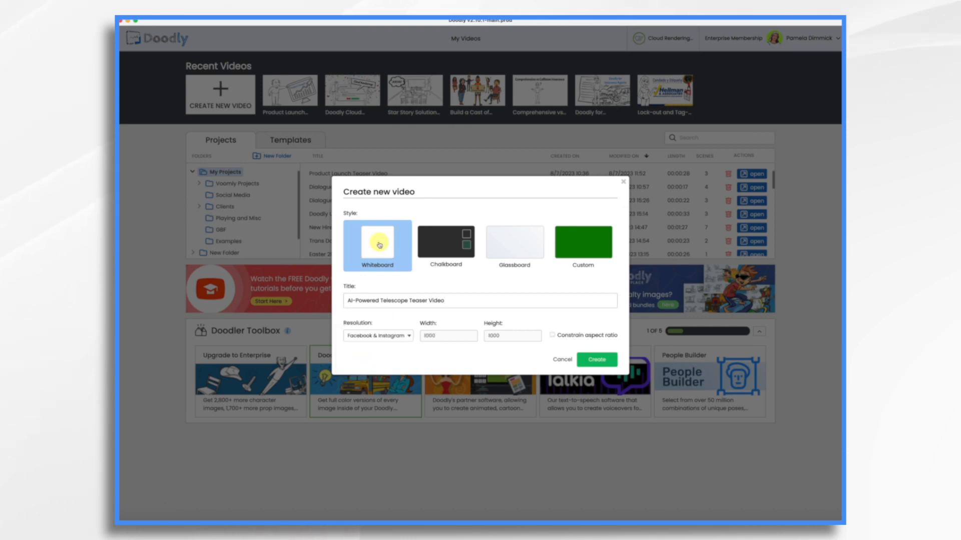
click(595, 359)
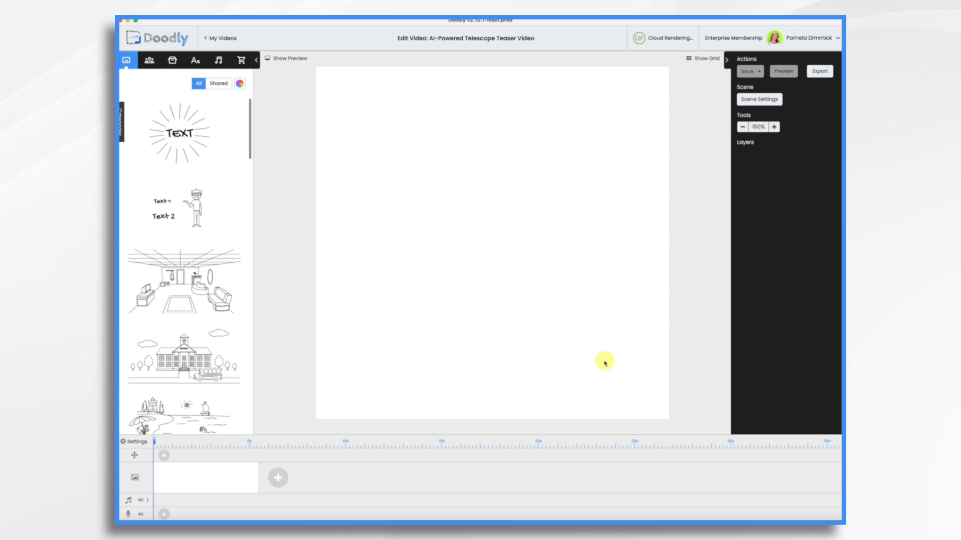
mouse_move(218, 73)
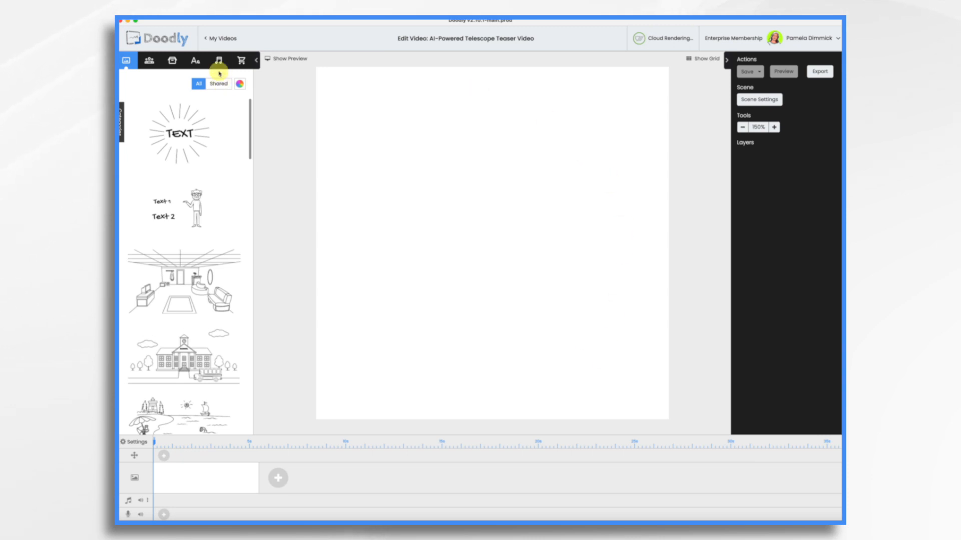
Step: Upload the Acme telescope voiceover mp3 into the audio library and place it on the voice track
click(227, 60)
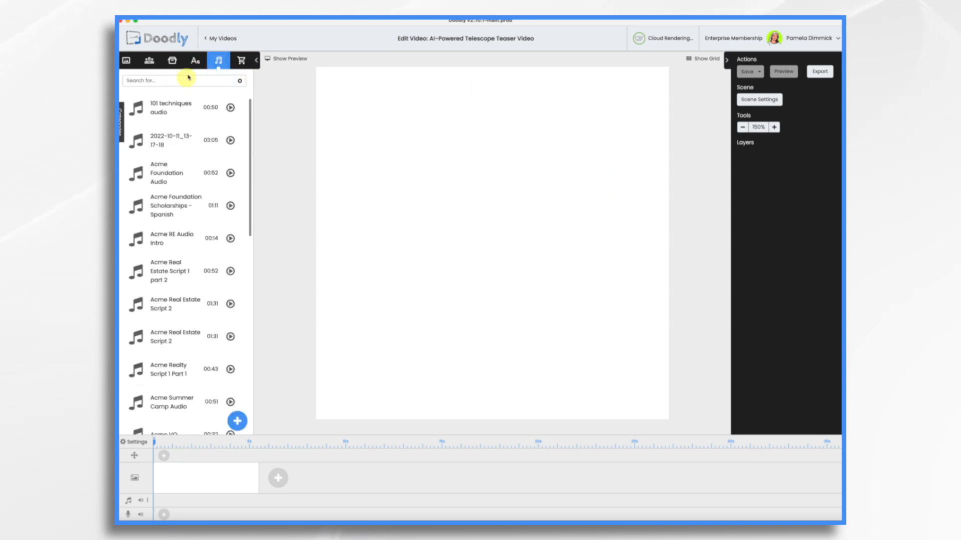
click(238, 421)
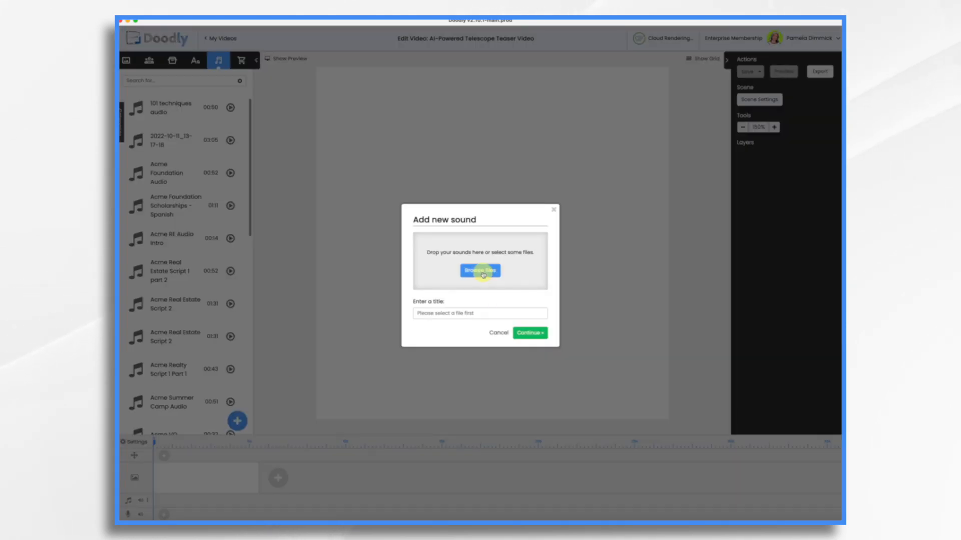
click(479, 270)
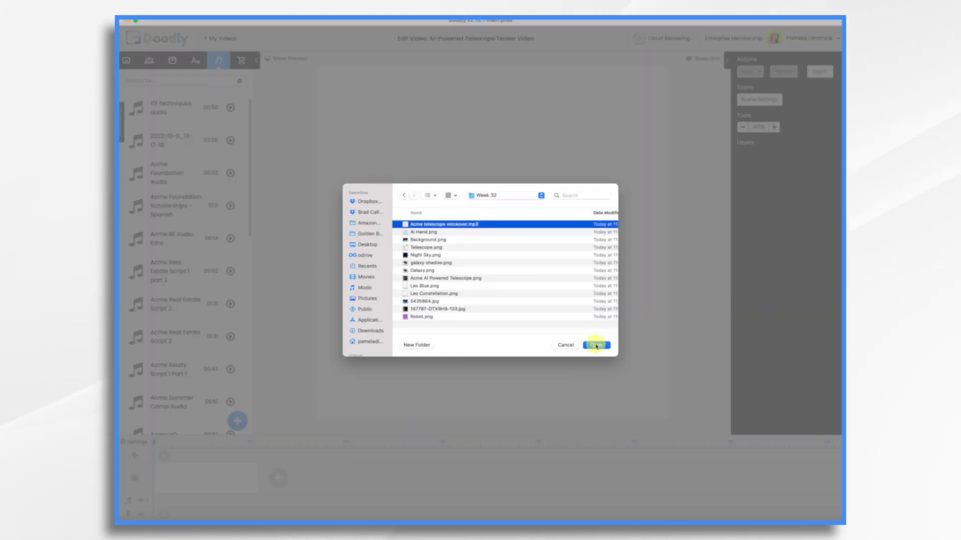
click(595, 344)
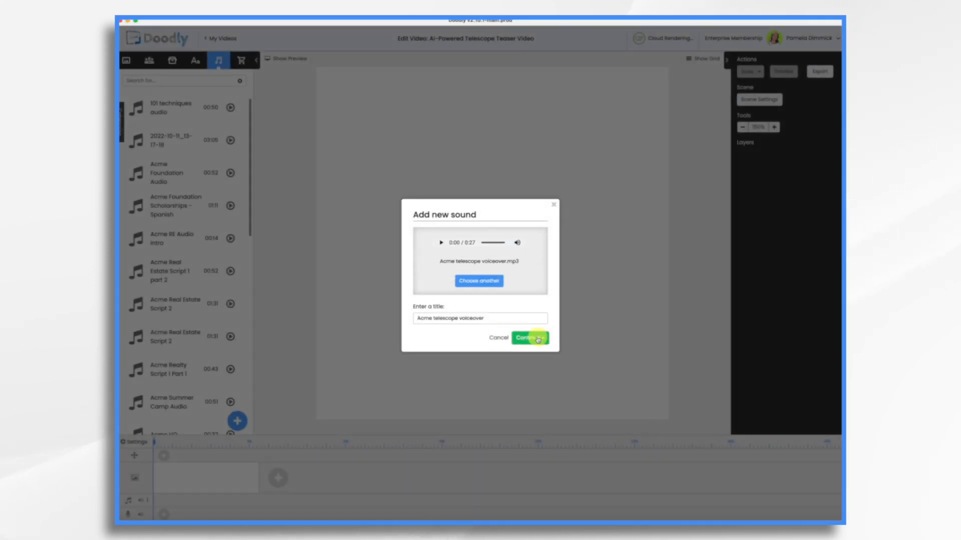
click(529, 337)
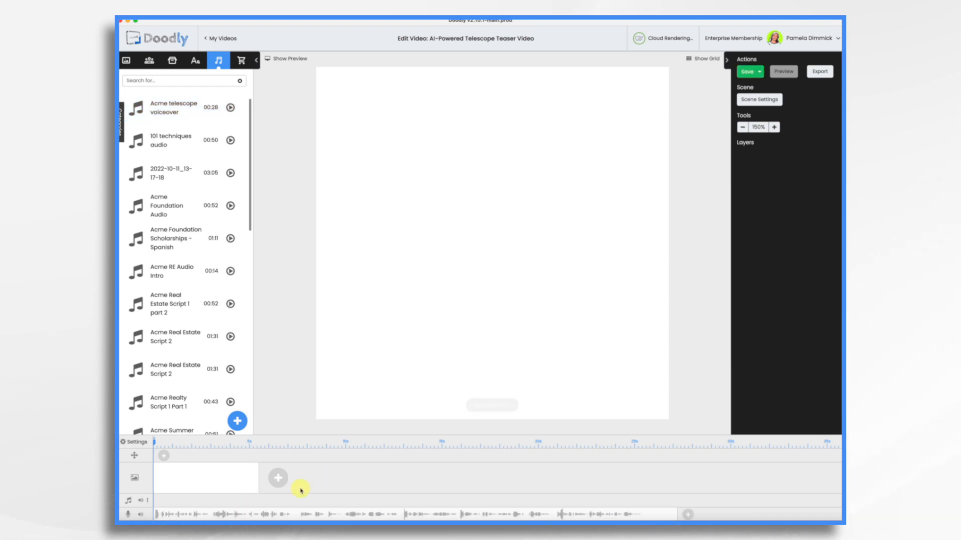
click(178, 140)
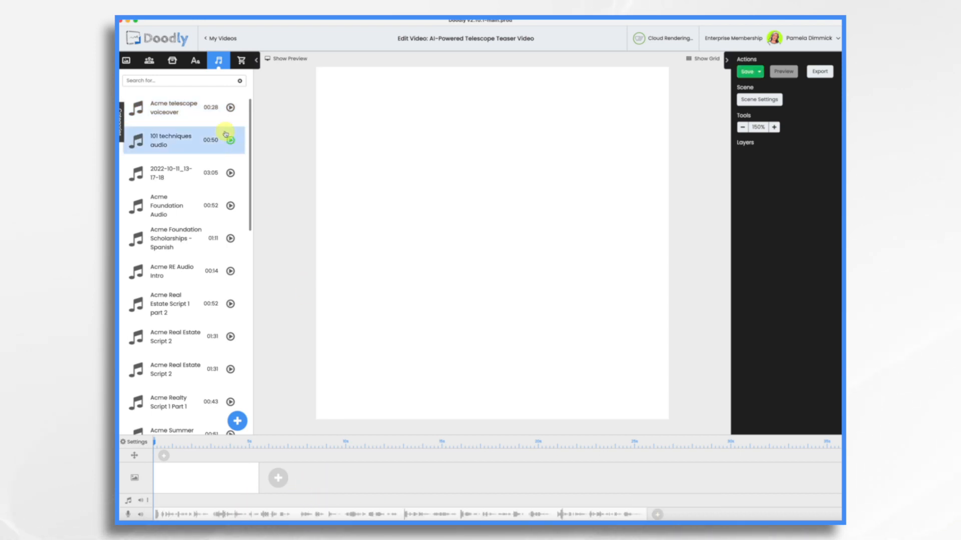
mouse_move(195, 61)
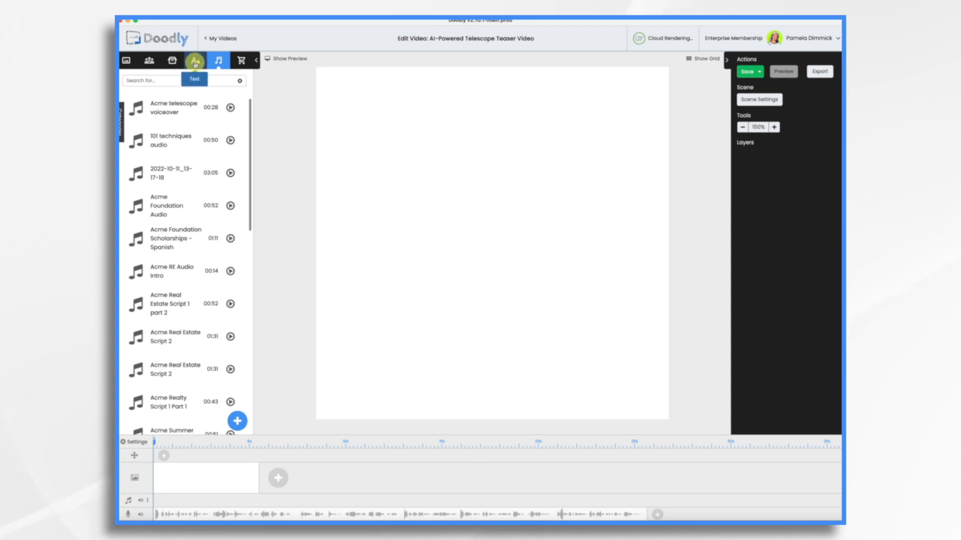
Step: Add an Acme-Regular text 'ACME AI-Powered Telescope: The Next Frontier' with Word Wrap
click(195, 60)
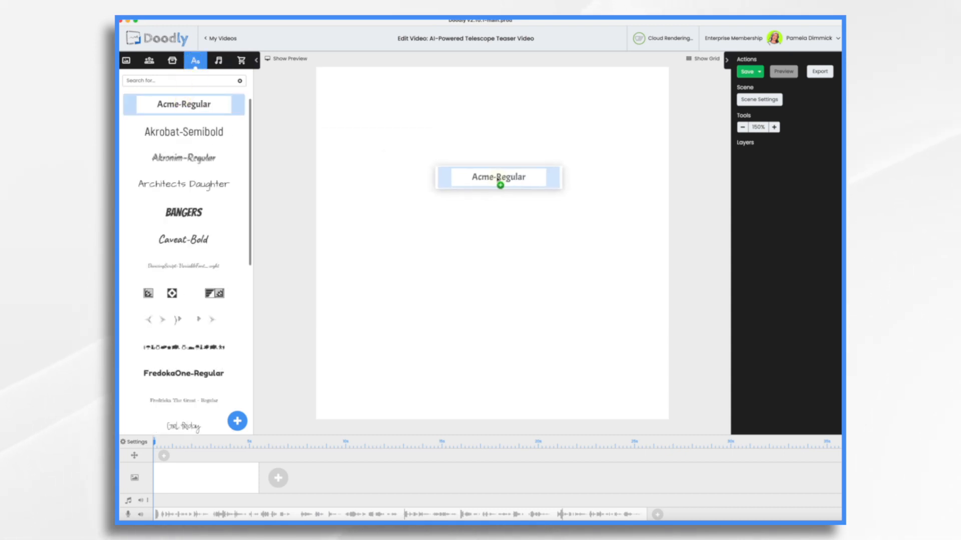
double_click(498, 176)
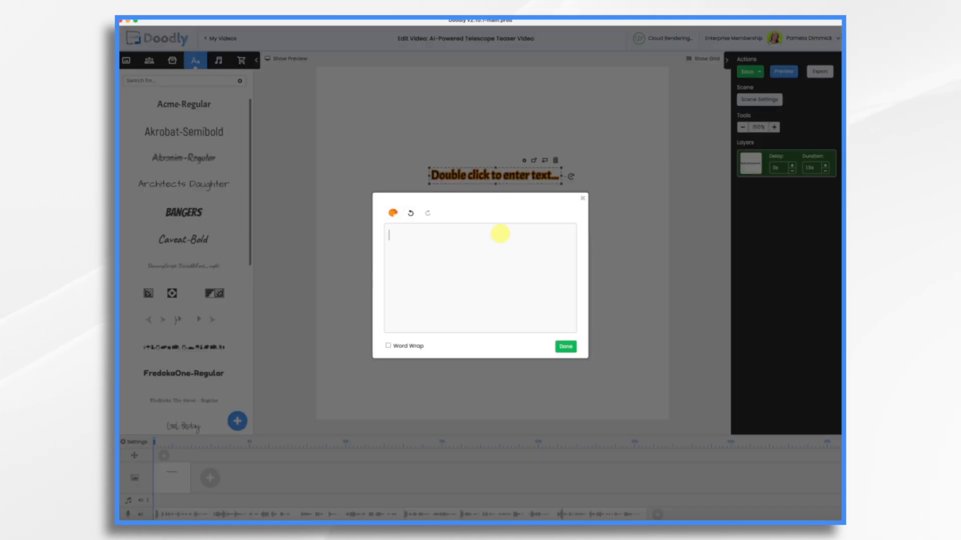
text(ACME AI-Powered Telescope: The Next Frontier)
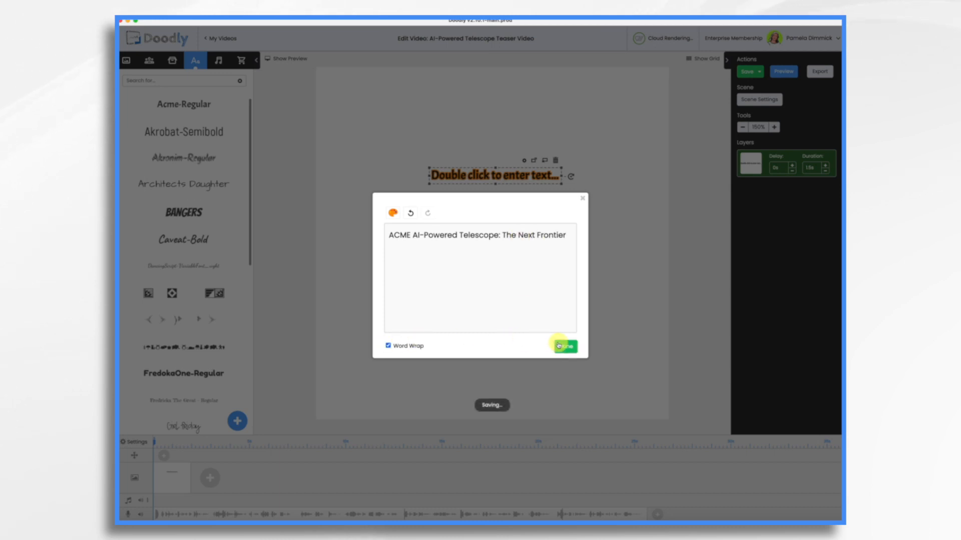
click(564, 345)
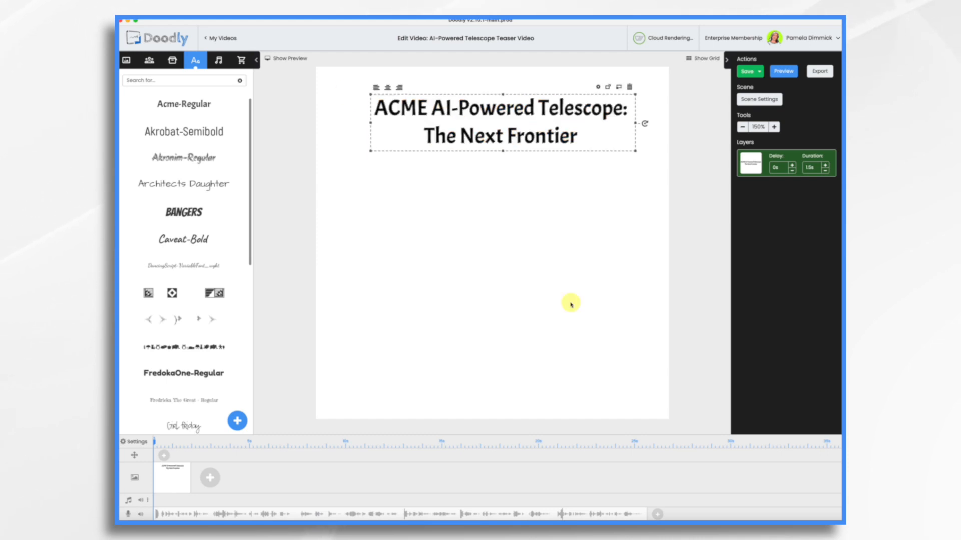
Step: Search props for 'teles', place the stock Telescope below the headline, then delete it again
click(173, 60)
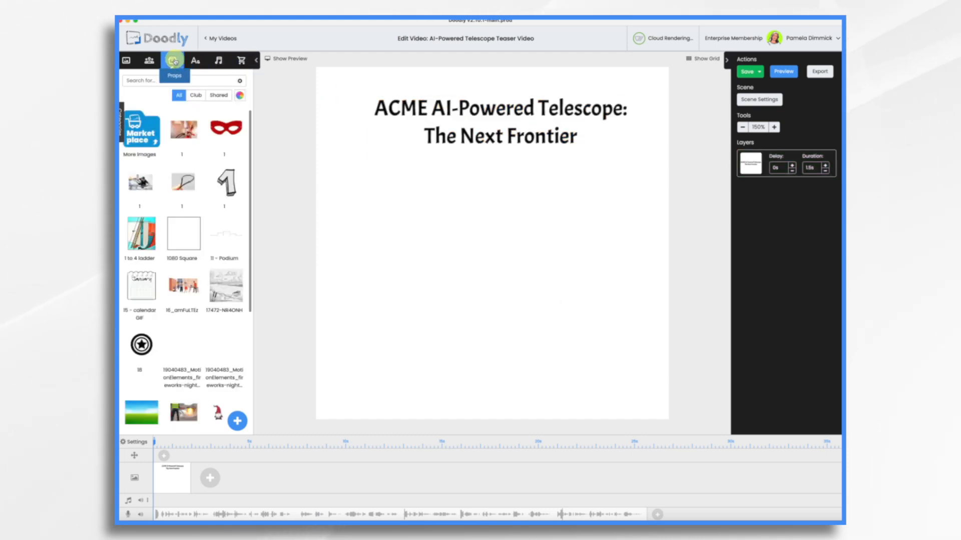
text(teles)
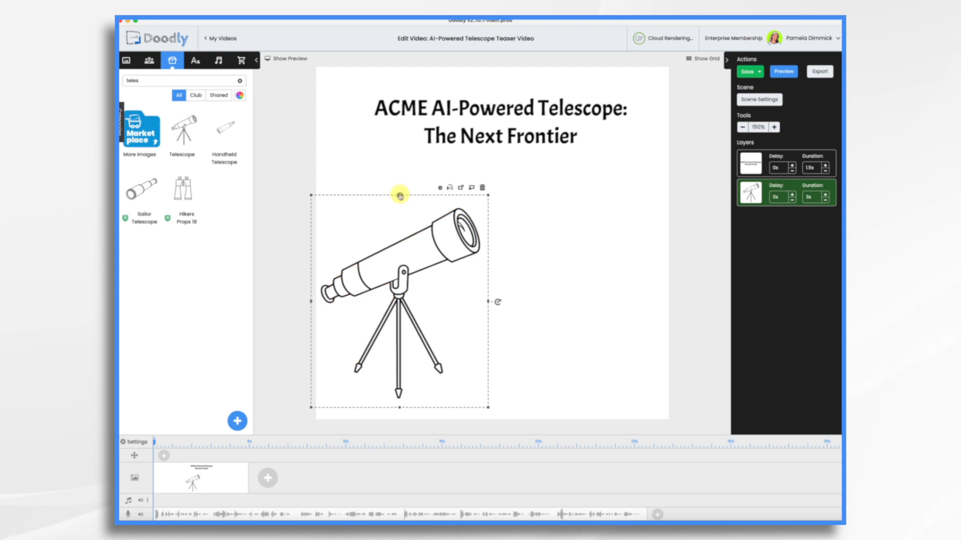
drag(400, 195, 489, 228)
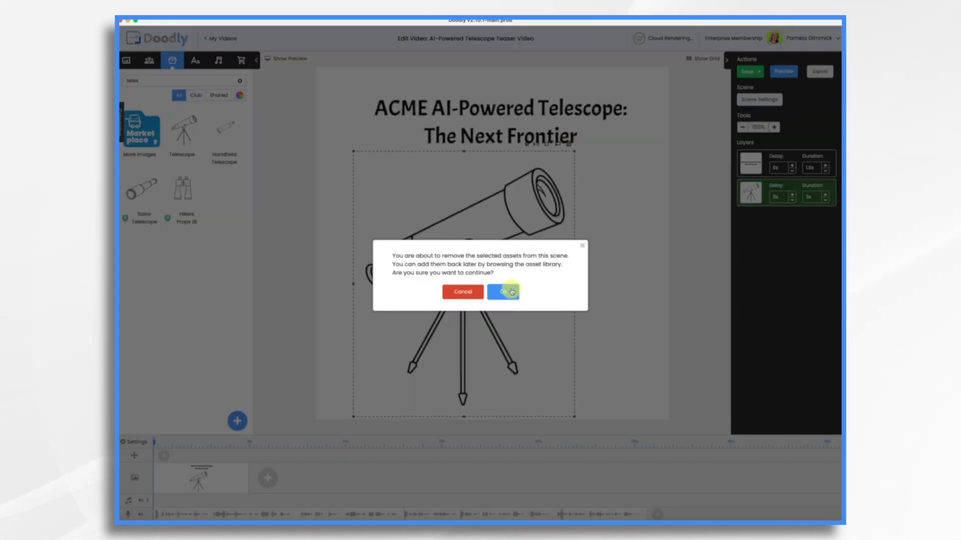
click(501, 291)
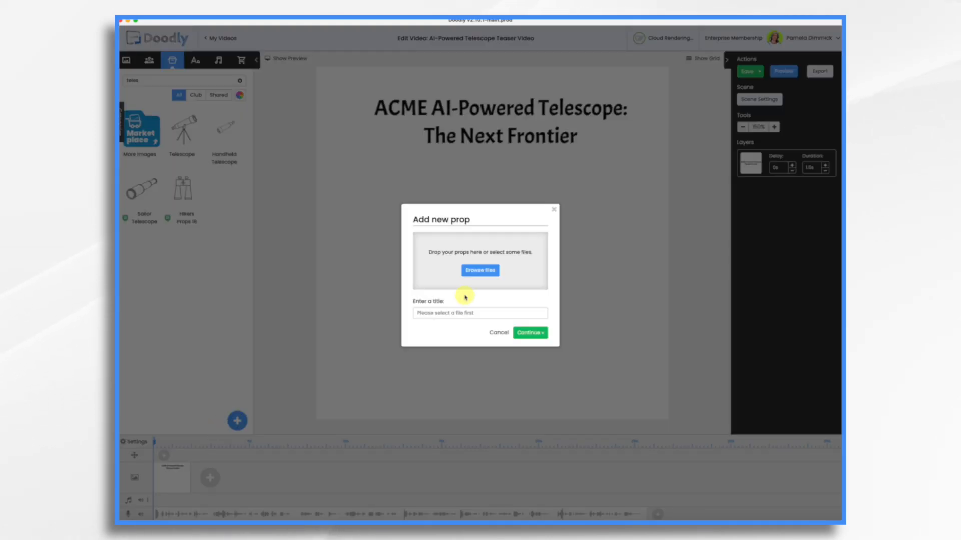
Step: Upload Telescope.png and Acme AI Powered Telescope.png as new props
click(479, 270)
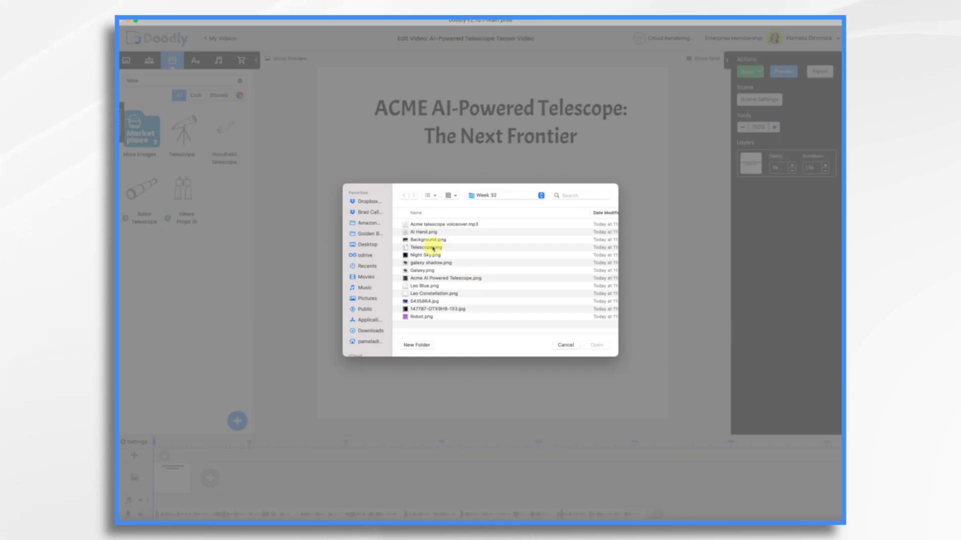
click(429, 247)
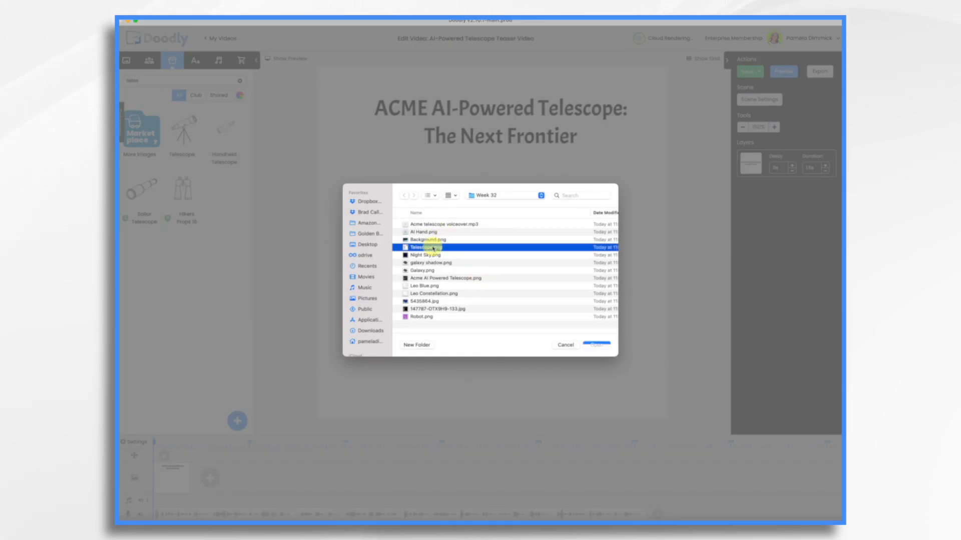
click(424, 247)
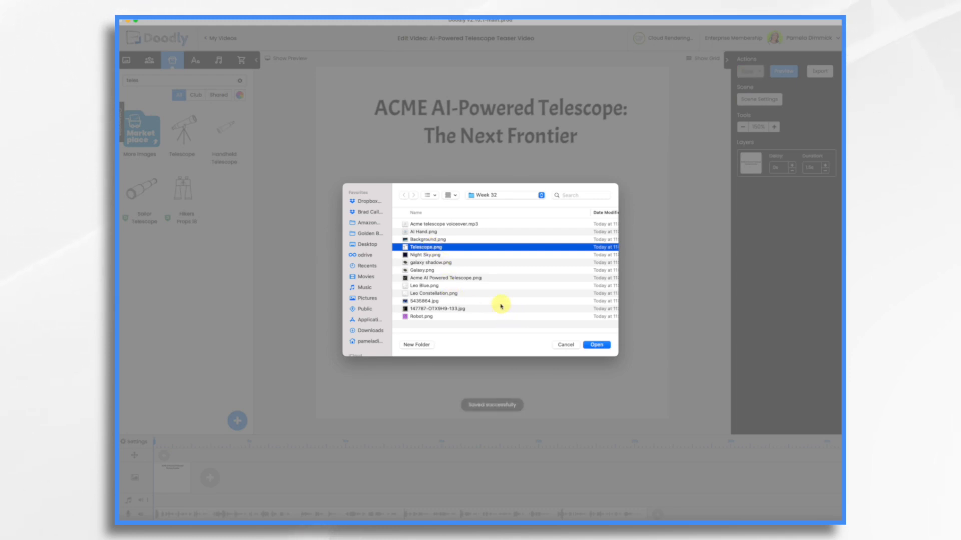
click(447, 277)
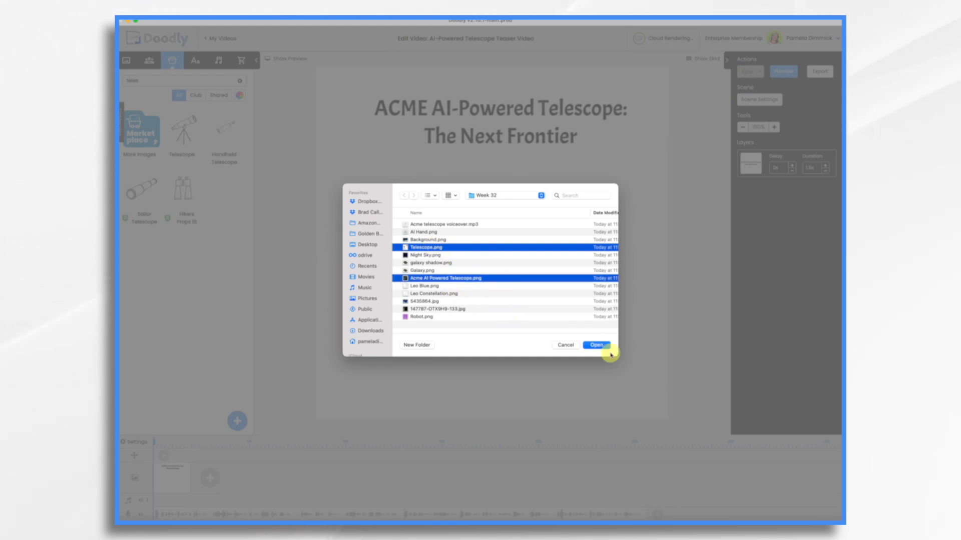
click(596, 346)
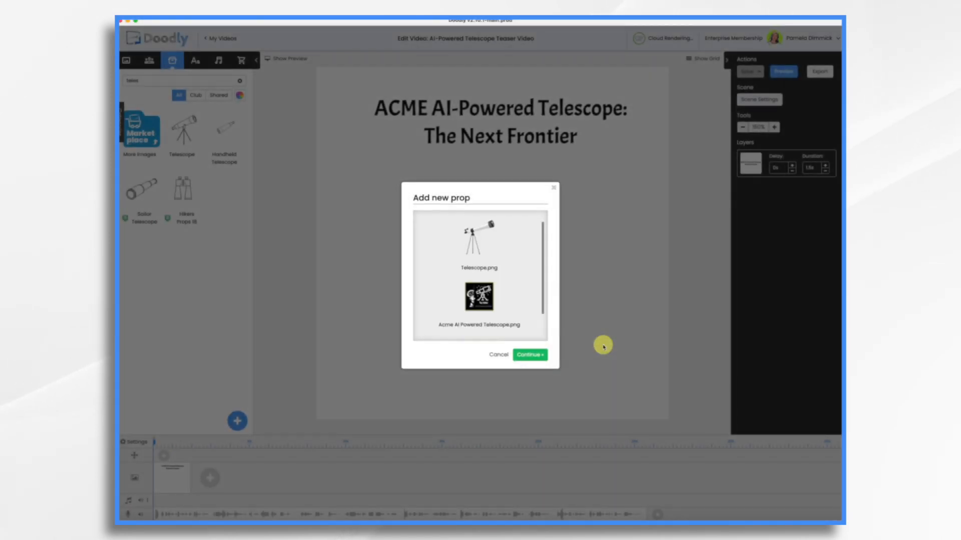
click(529, 355)
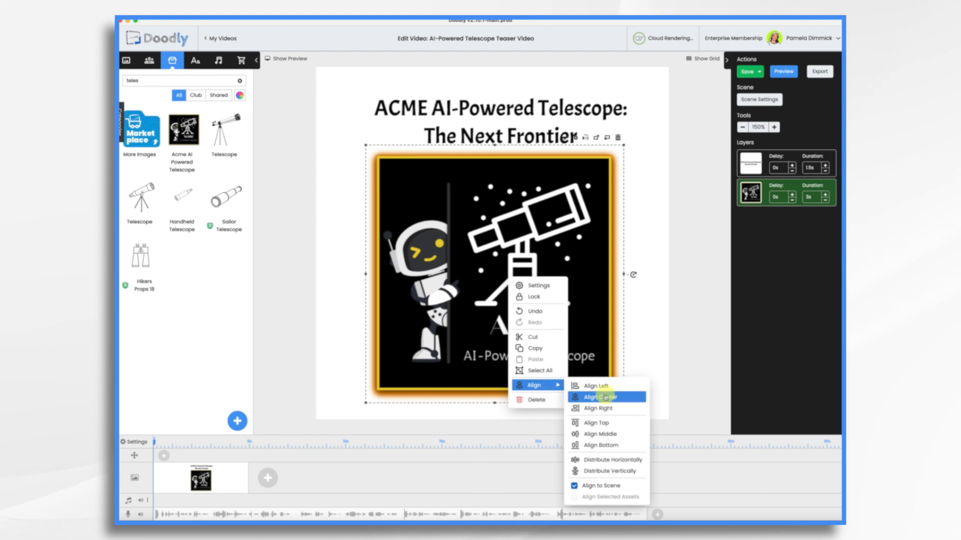
Step: Centre the Acme logo beneath the headline and open it for editing
click(599, 398)
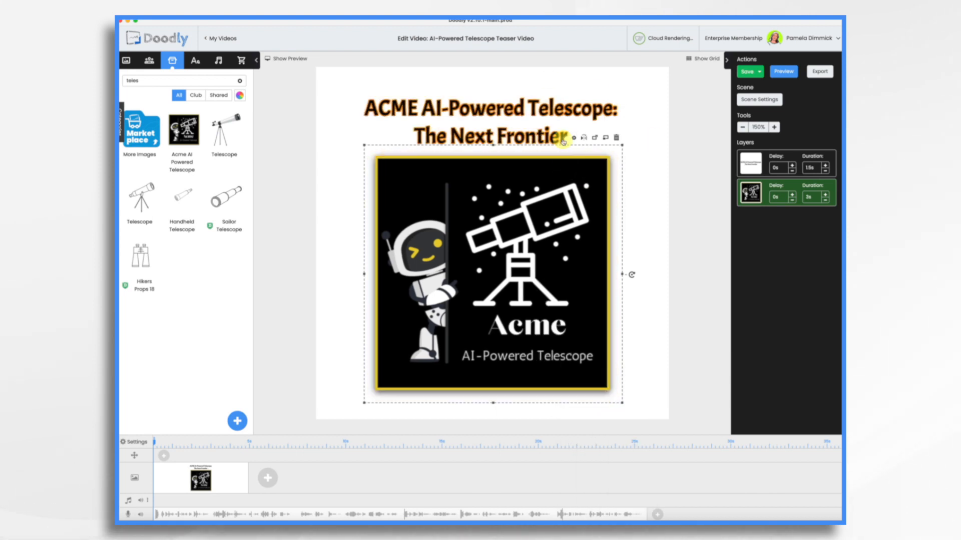
double_click(490, 272)
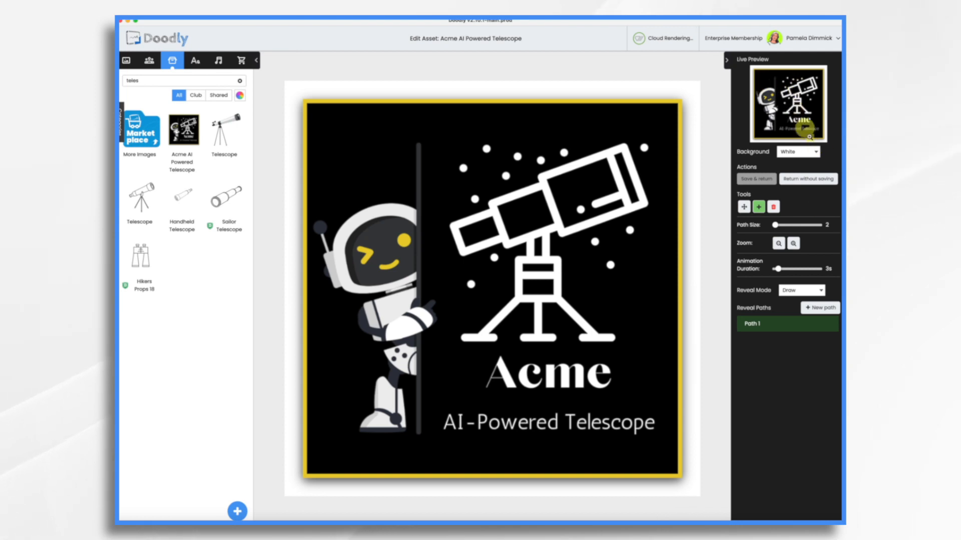
Step: Set the Acme logo's Reveal Mode to Fade and save back to the scene
click(800, 290)
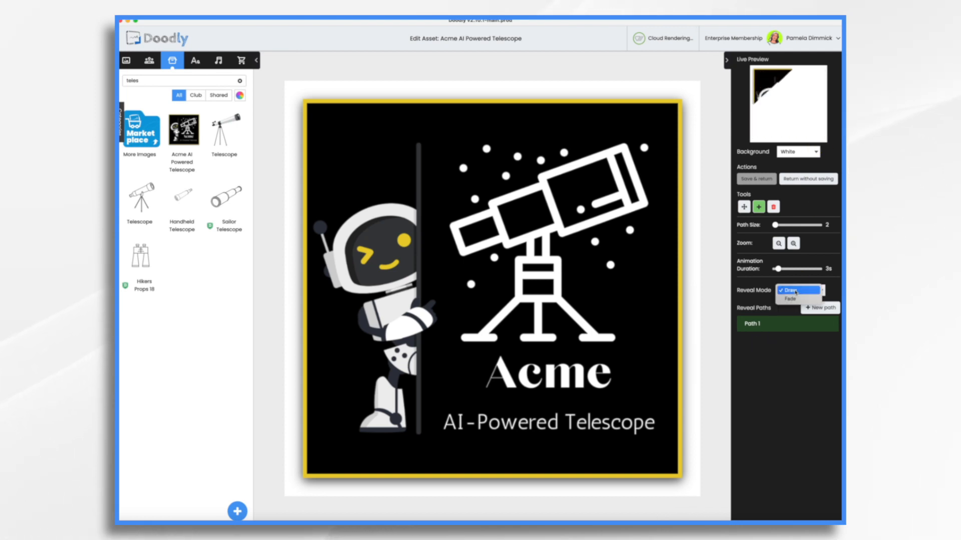
click(790, 299)
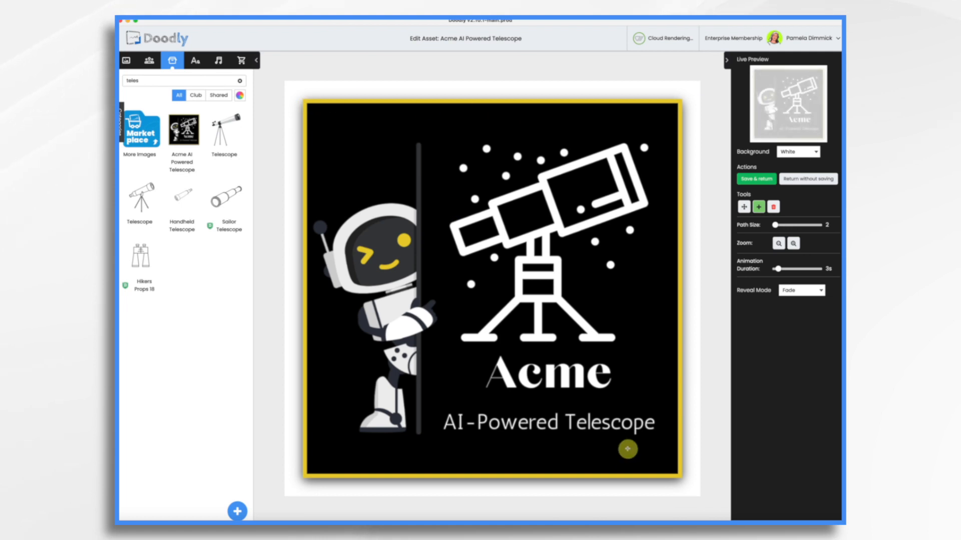
click(756, 179)
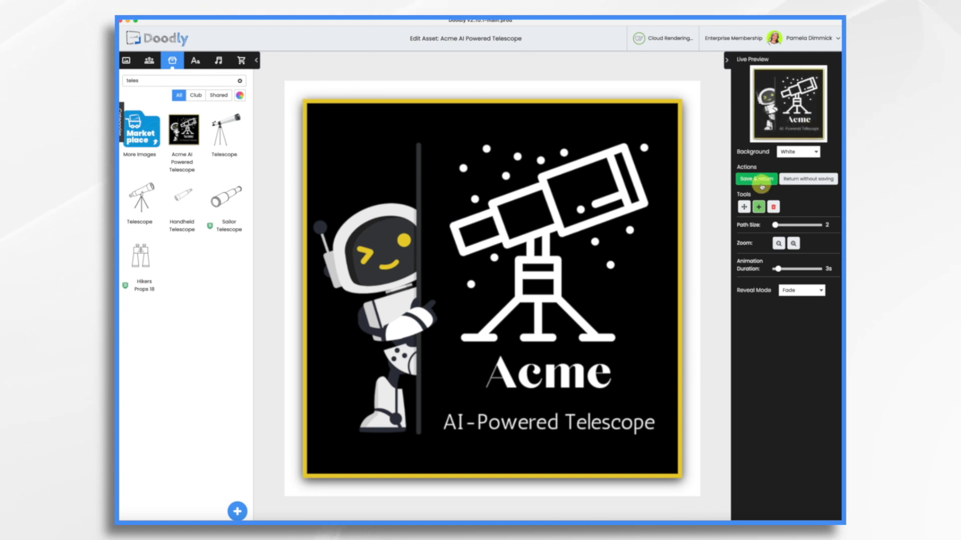
click(755, 179)
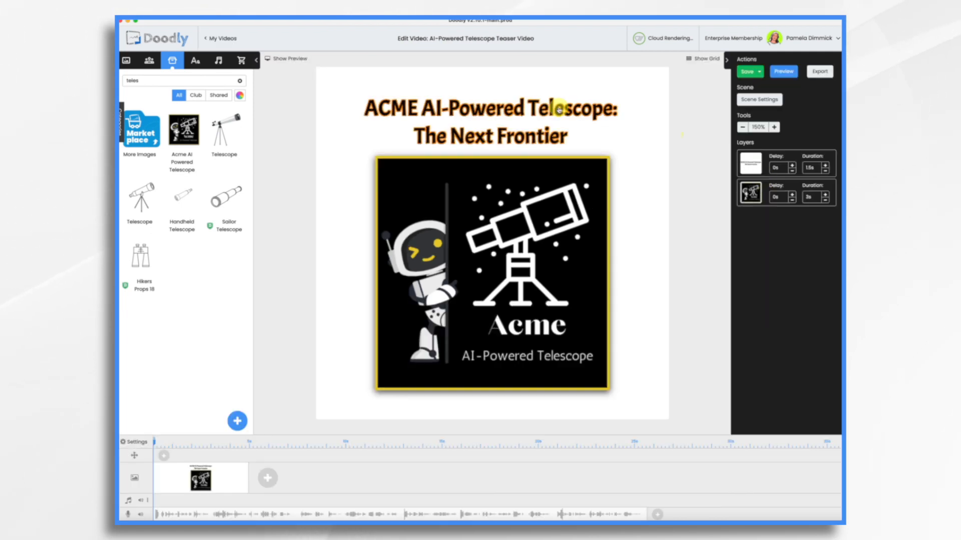
Step: Set the logo layer duration to 0.5 s, scene Extra time to 3.5 s, apply and preview
click(490, 122)
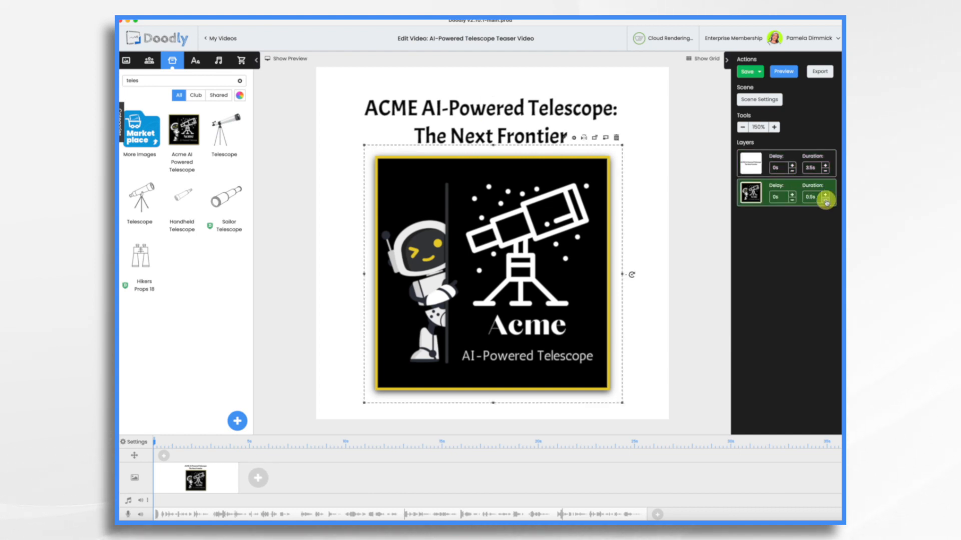
click(758, 99)
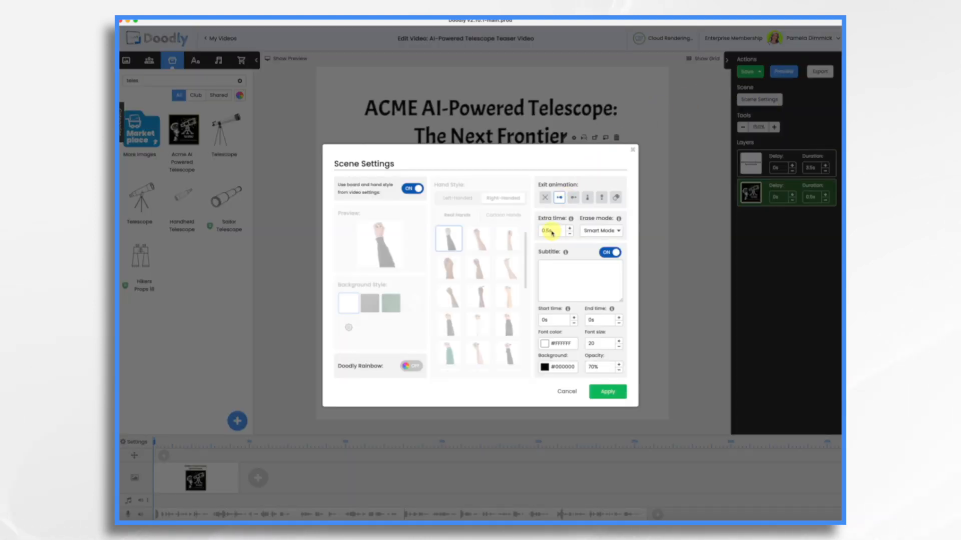
click(574, 228)
text(3.5)
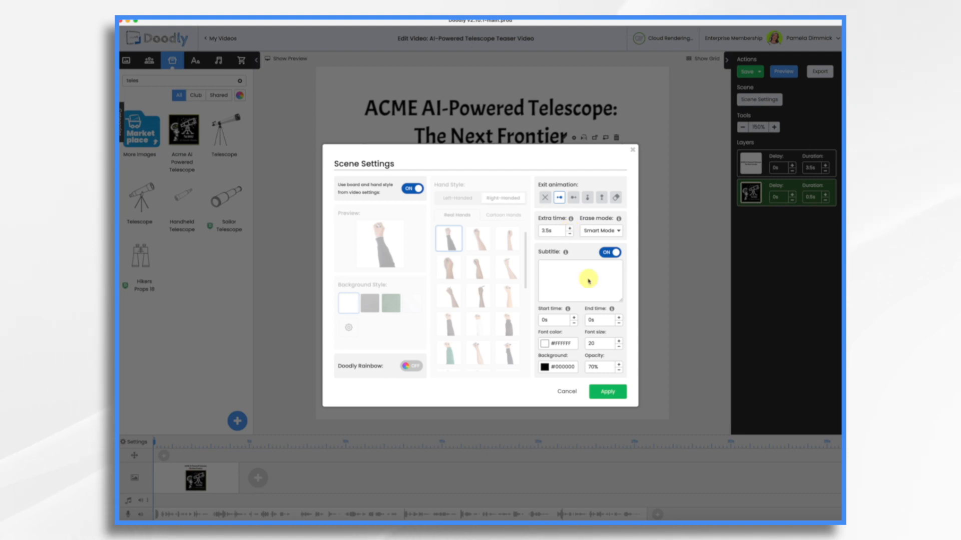
click(606, 391)
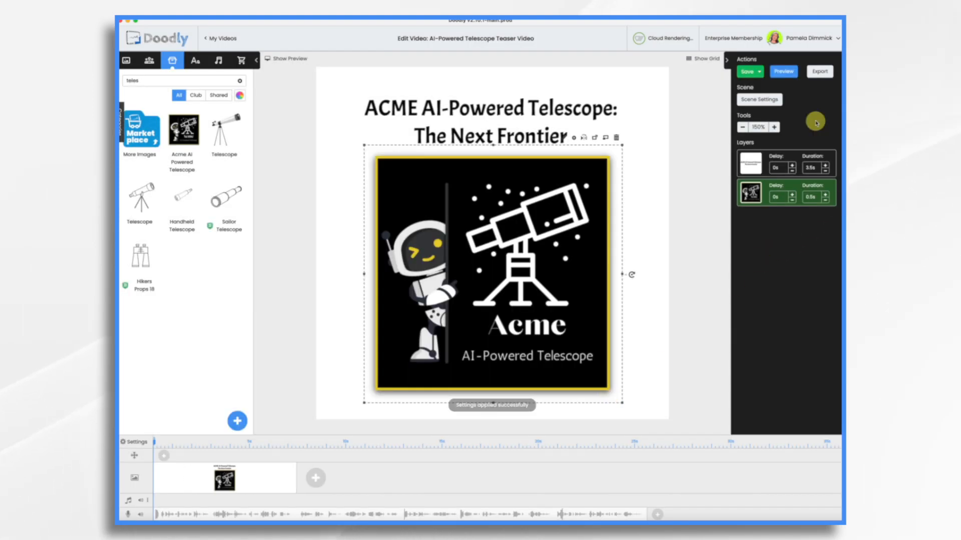
click(782, 71)
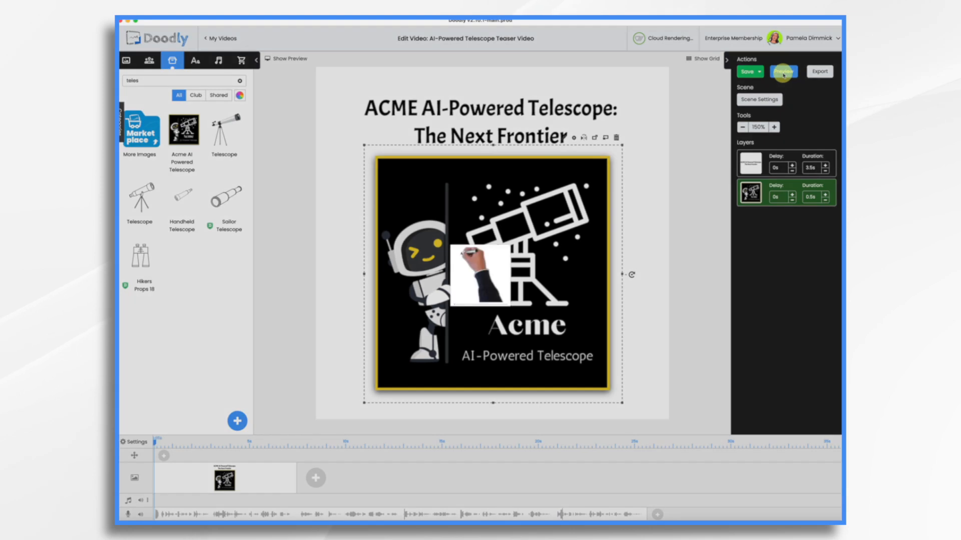
click(782, 71)
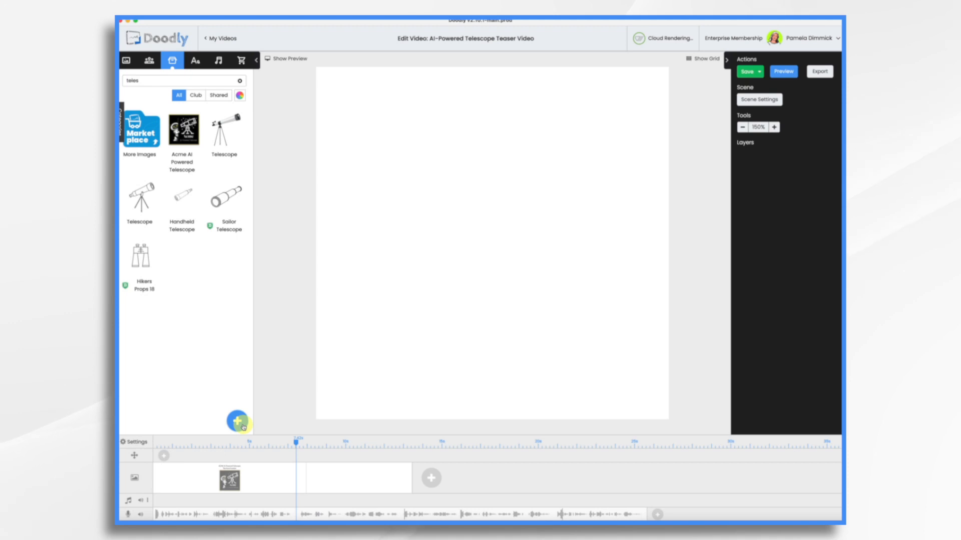
Step: Import Background, Galaxy, Night Sky, Leo Constellation and other images as props, then save the video
click(238, 421)
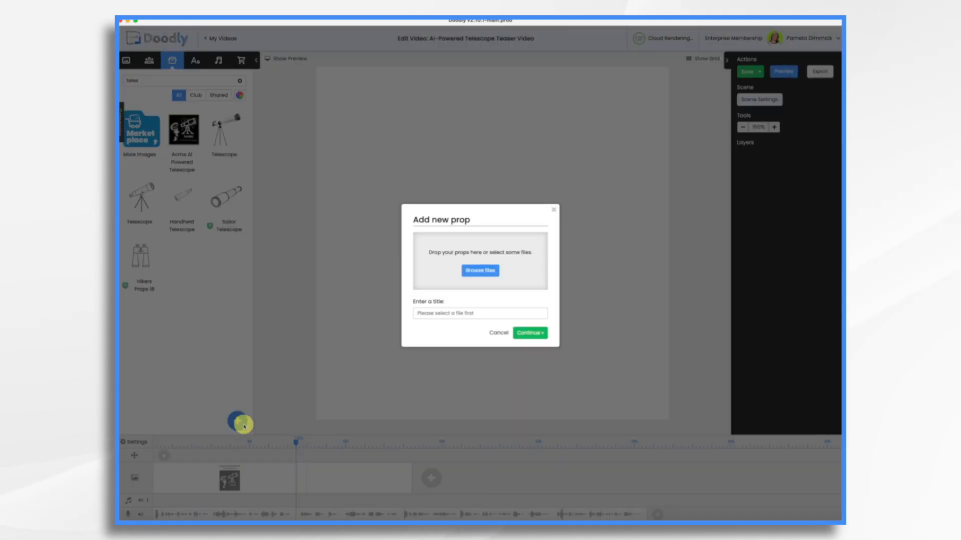
click(480, 271)
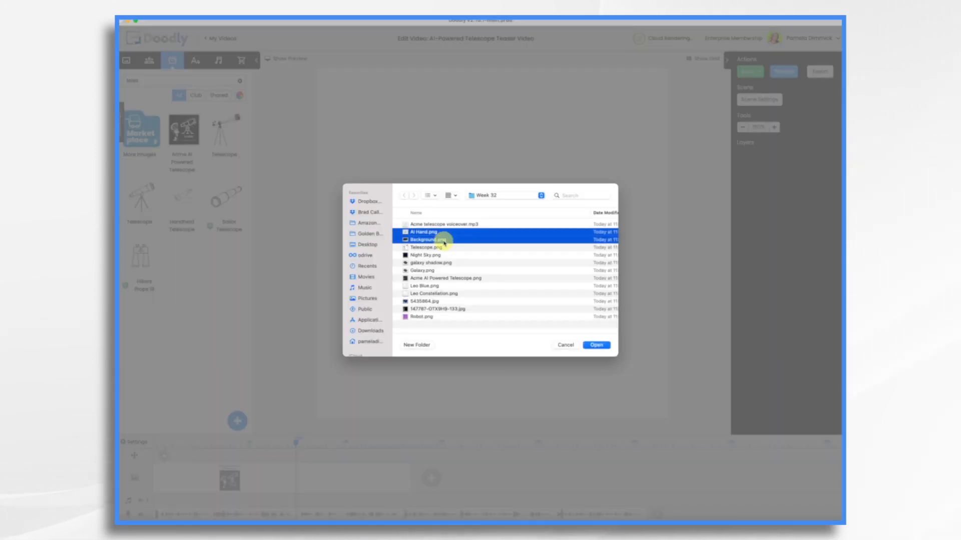
click(430, 255)
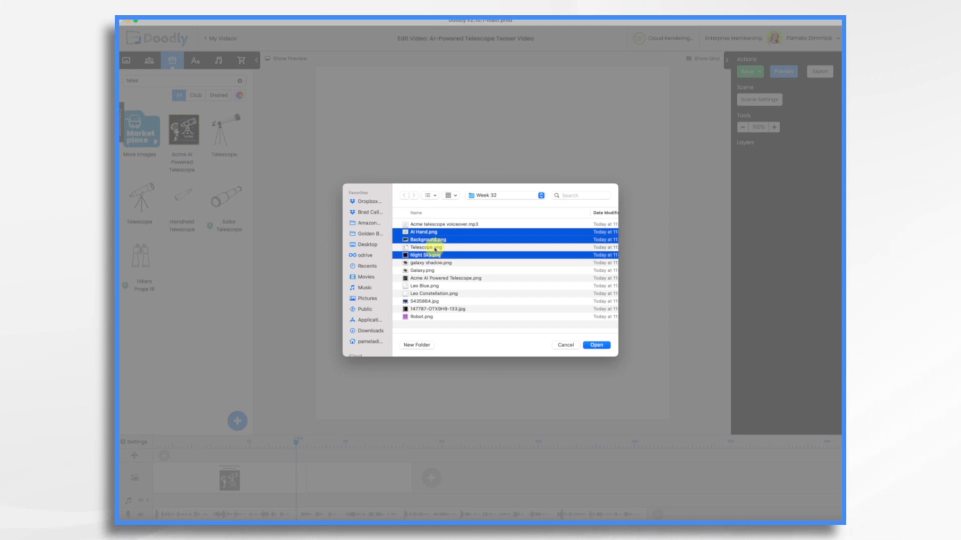
click(429, 263)
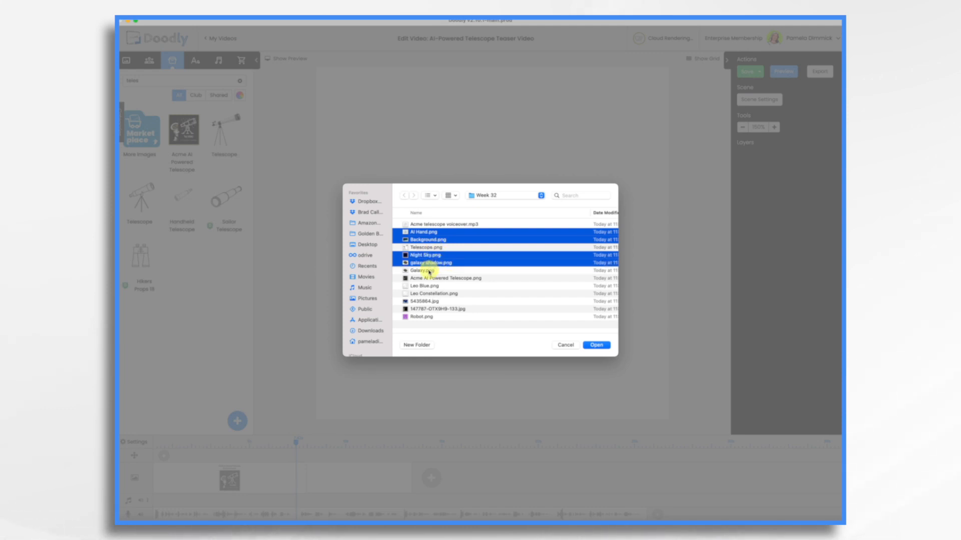
click(432, 294)
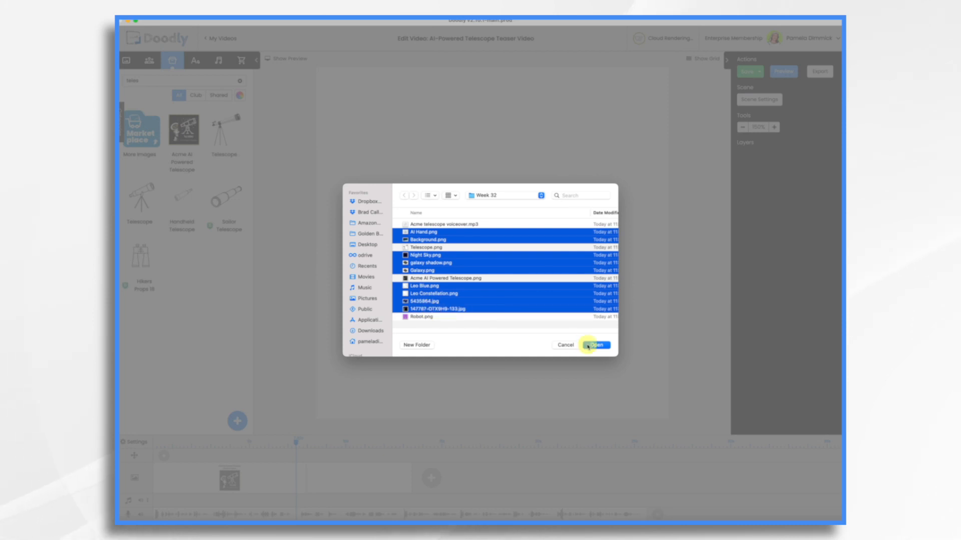
click(596, 345)
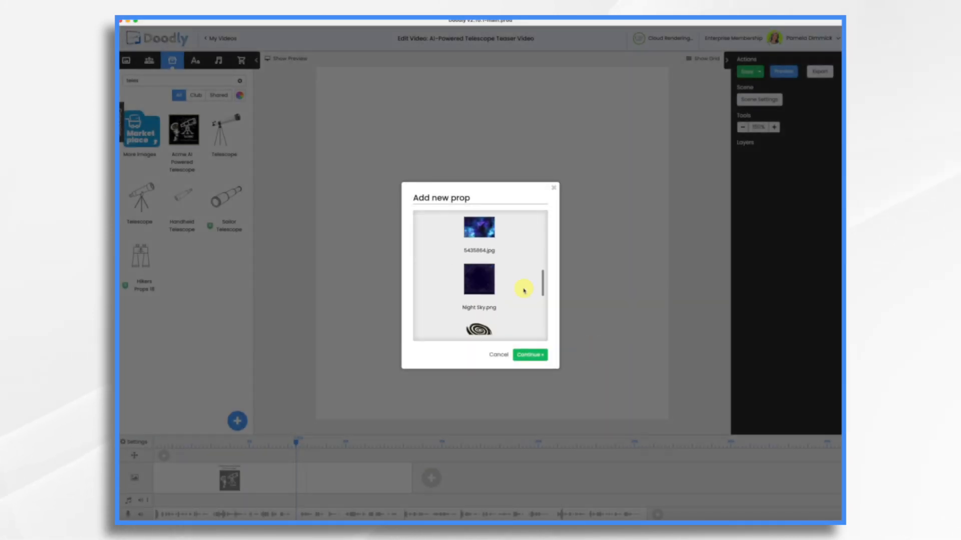
click(528, 355)
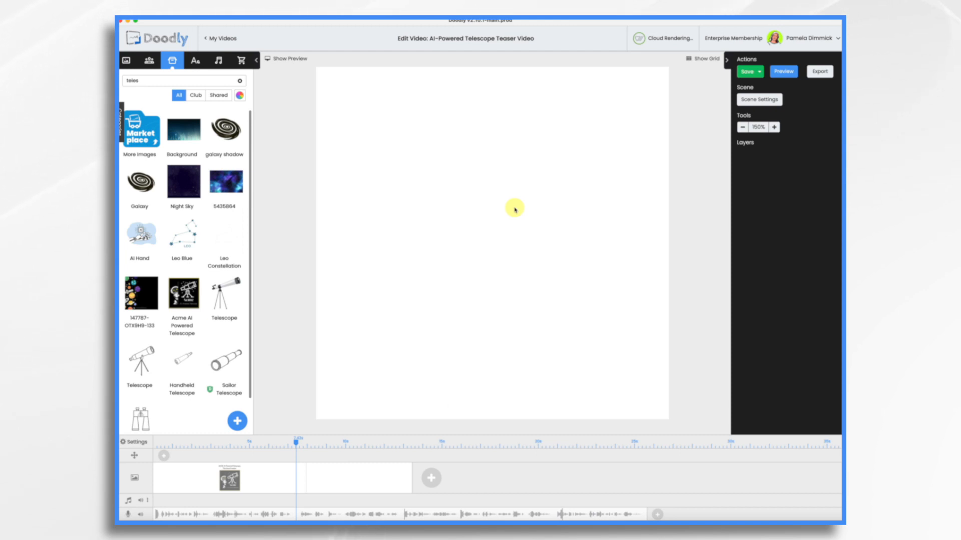
click(747, 71)
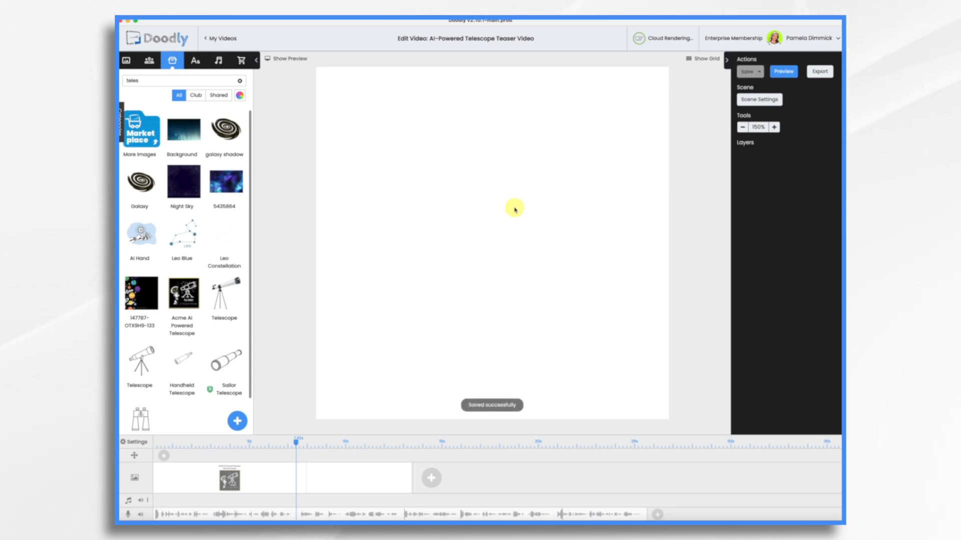
mouse_move(182, 129)
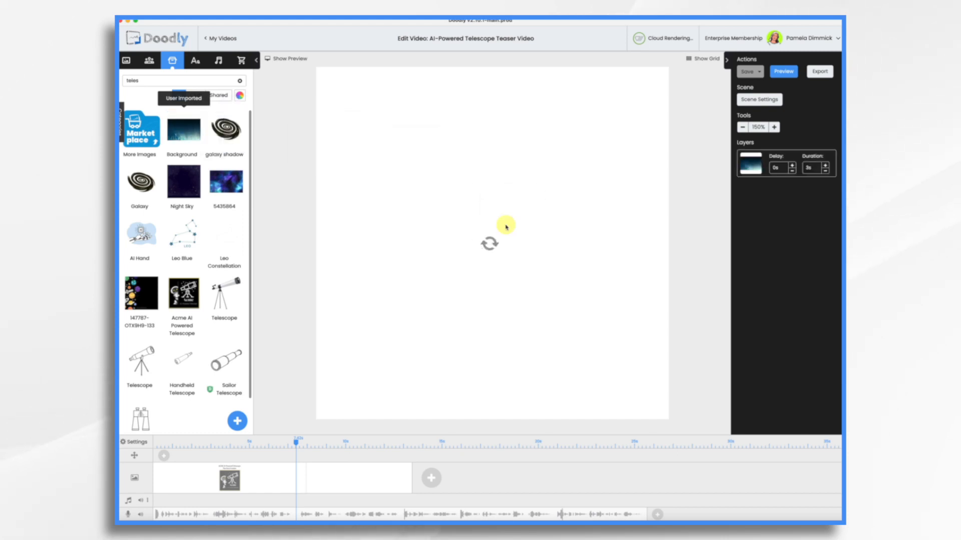
Step: Place the Background image in the new scene and stretch it to cover the canvas
click(182, 130)
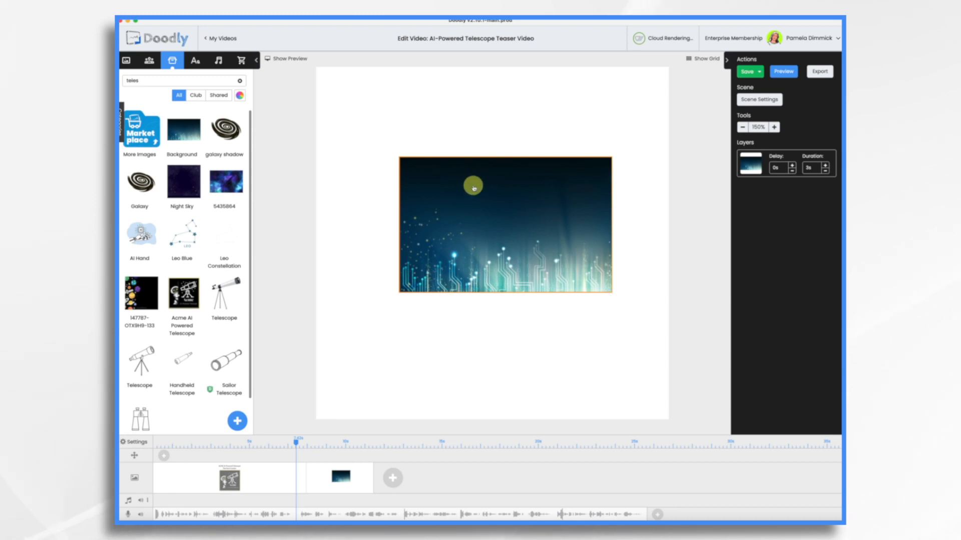
drag(473, 186, 413, 131)
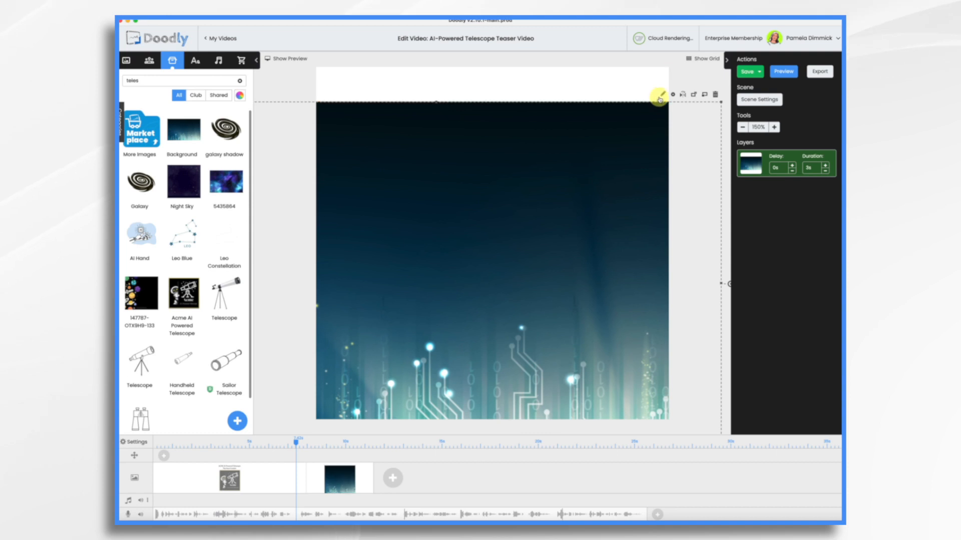
Step: Change the Background image's Reveal Mode to fade in and return to the layer
click(662, 94)
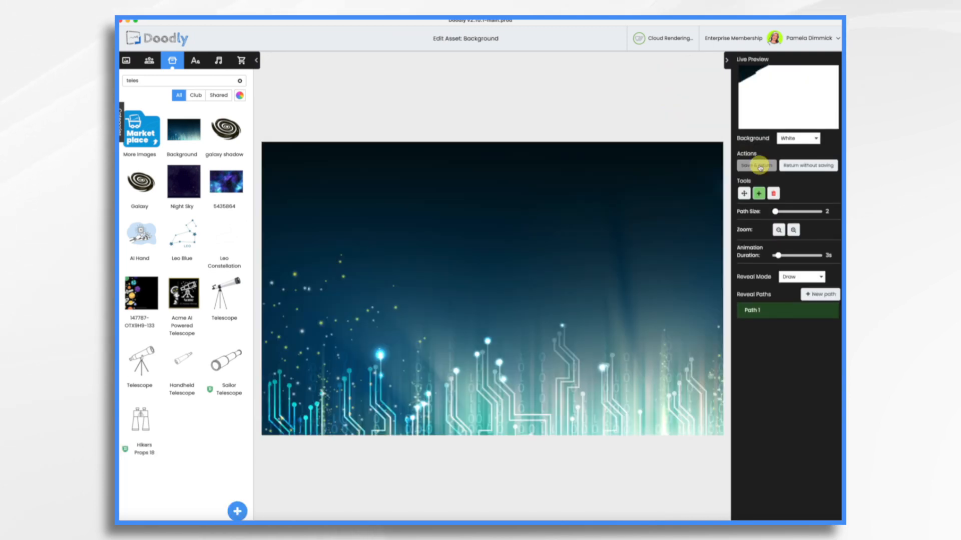
click(799, 276)
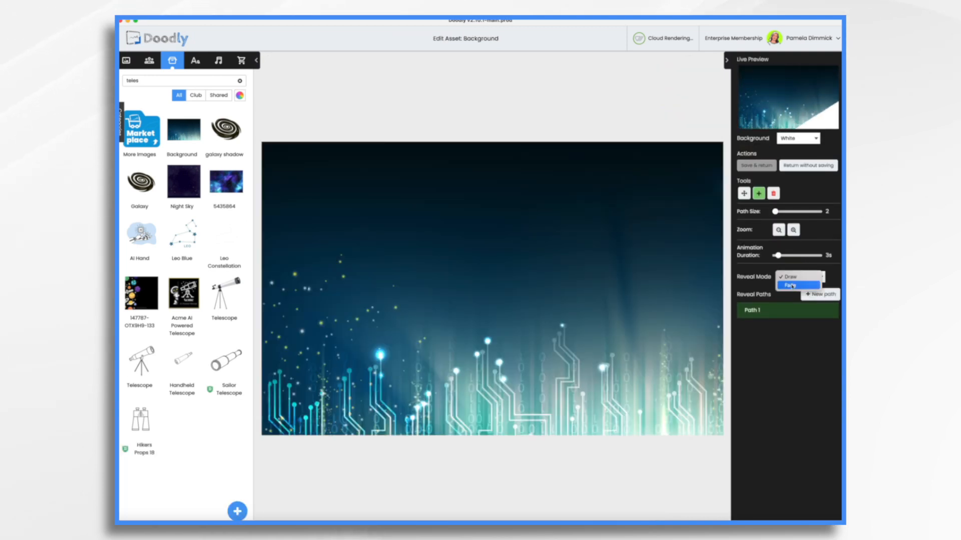
click(808, 165)
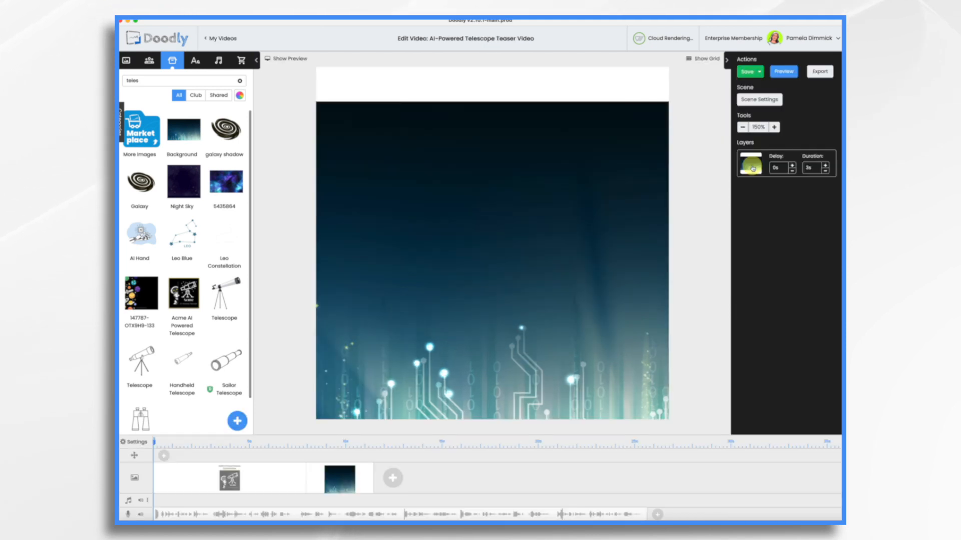
click(490, 245)
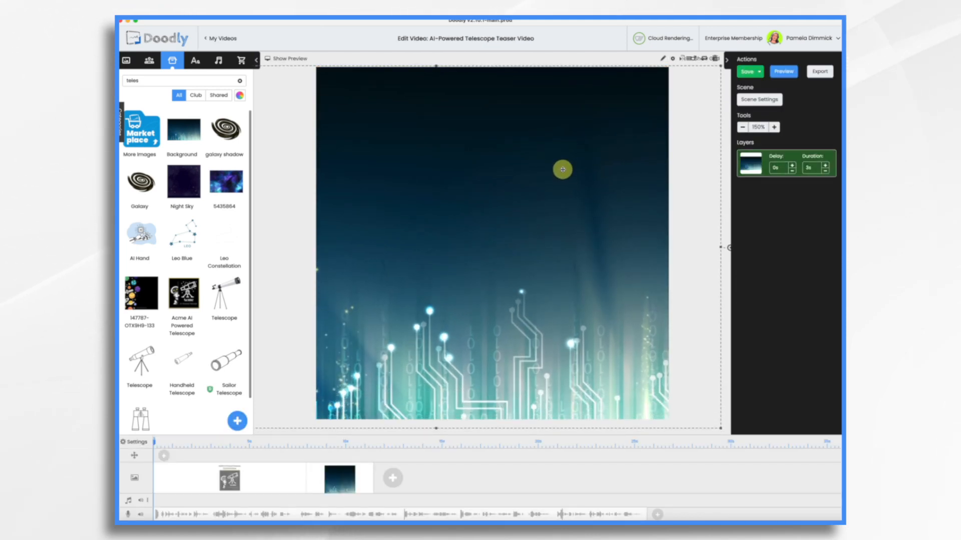
mouse_move(225, 293)
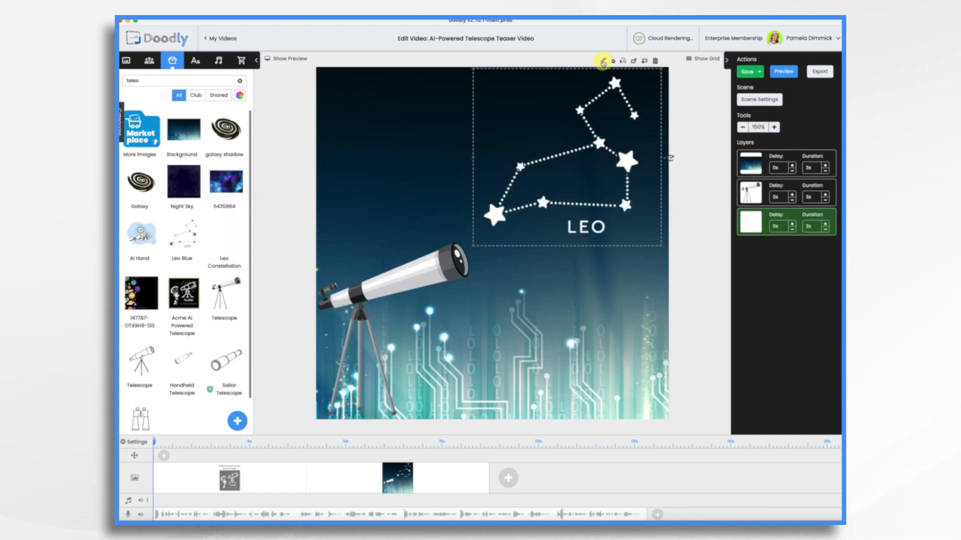
Step: Bring up the Leo constellation's asset editor to customise its reveal paths
click(602, 61)
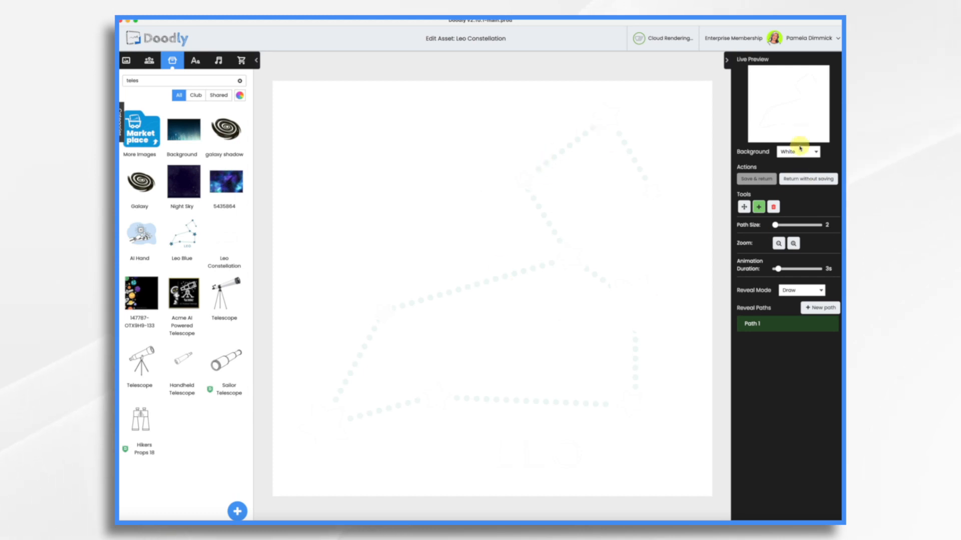
Step: Preview Leo on a black background, trace reveal paths along its star lines and lettering, and save
click(796, 151)
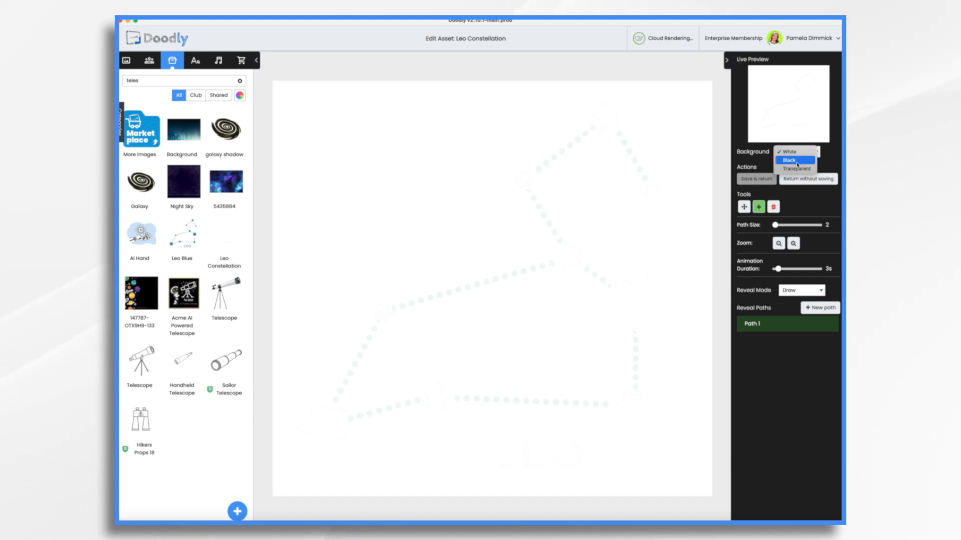
click(791, 160)
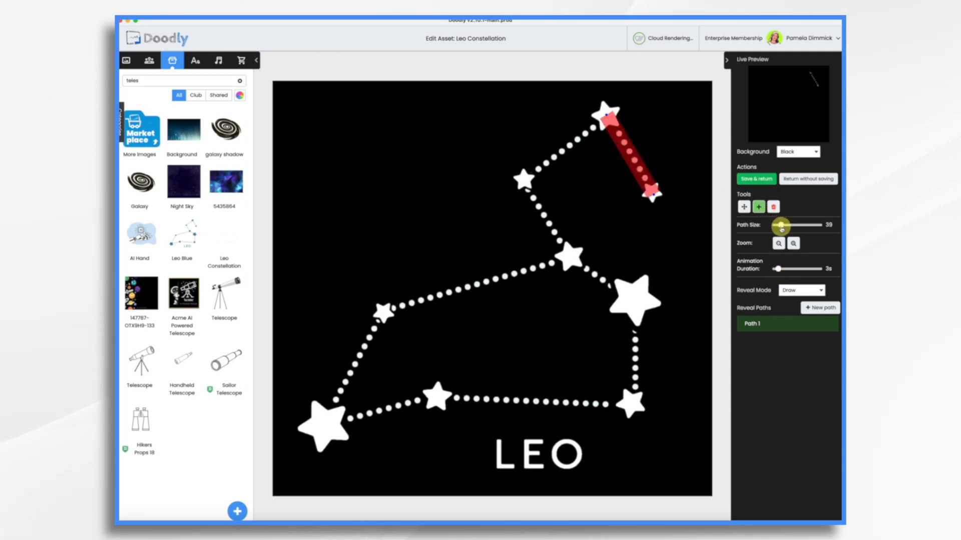
drag(780, 225, 787, 225)
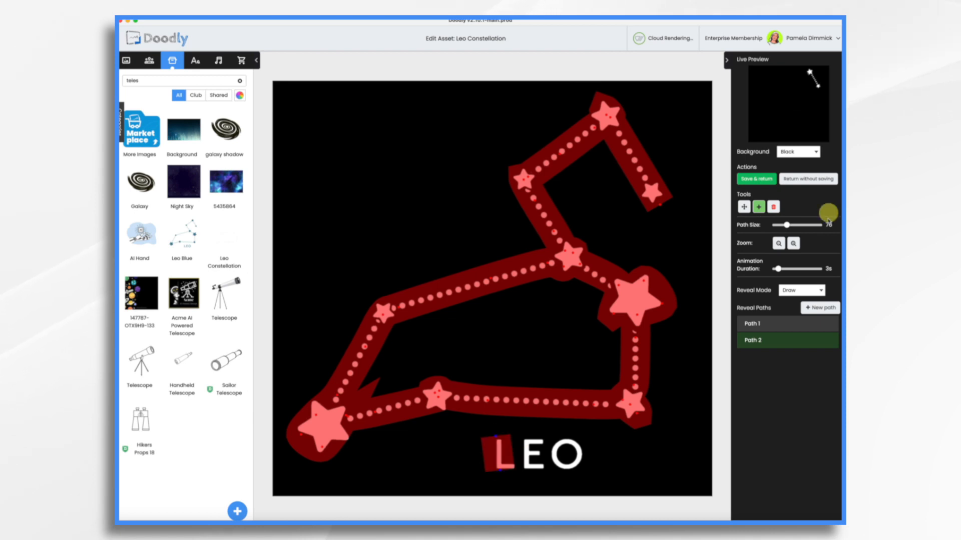
click(820, 307)
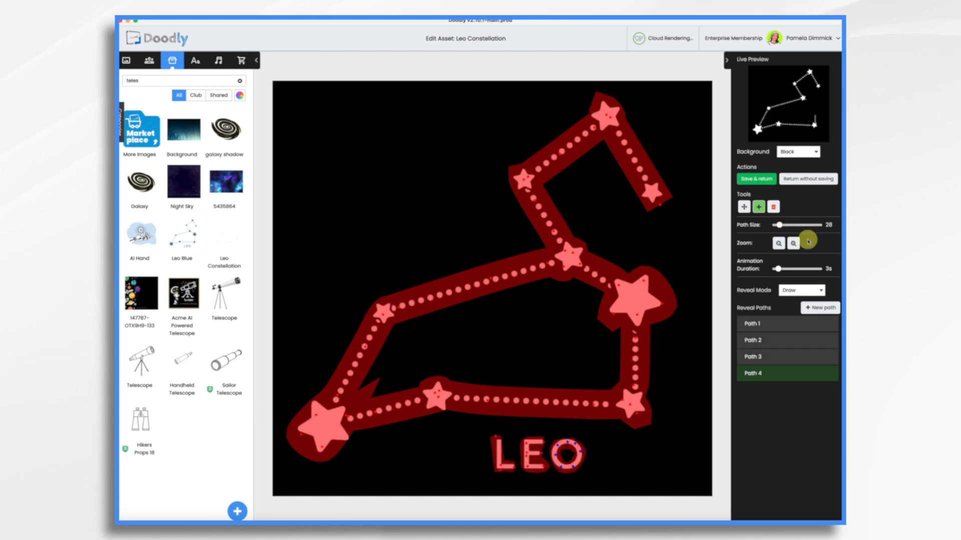
click(756, 179)
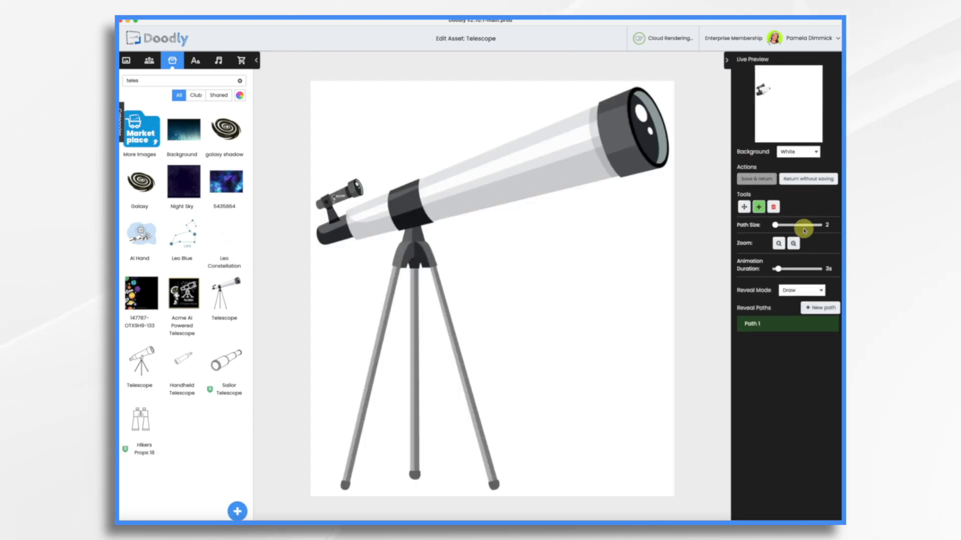
Step: Set layer durations to 0.5 s and 1 s, give the scene 2 s extra time, and apply
click(801, 290)
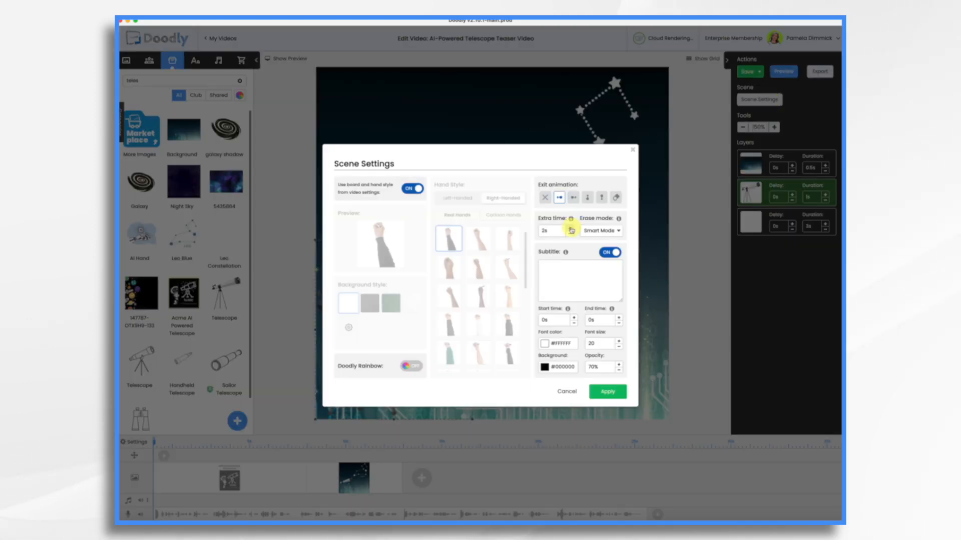
click(607, 391)
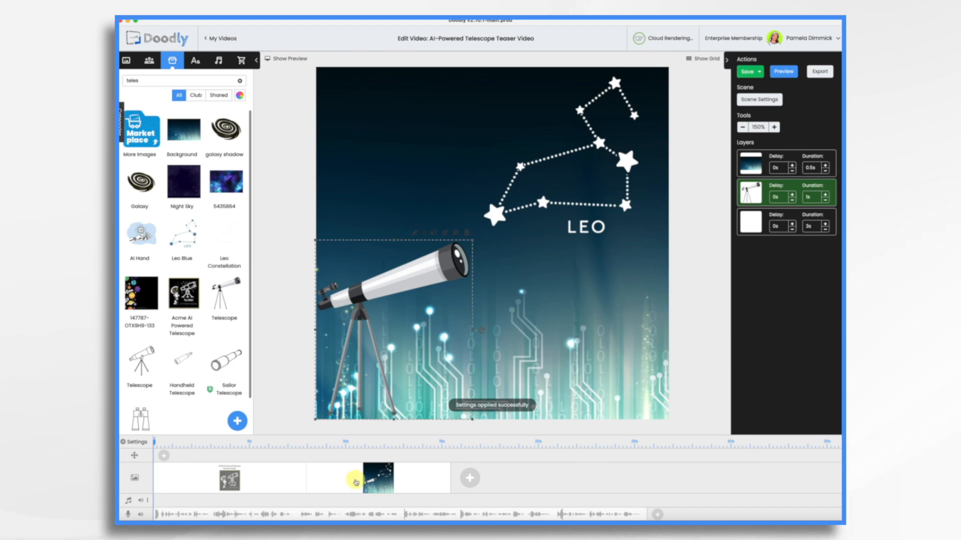
click(783, 71)
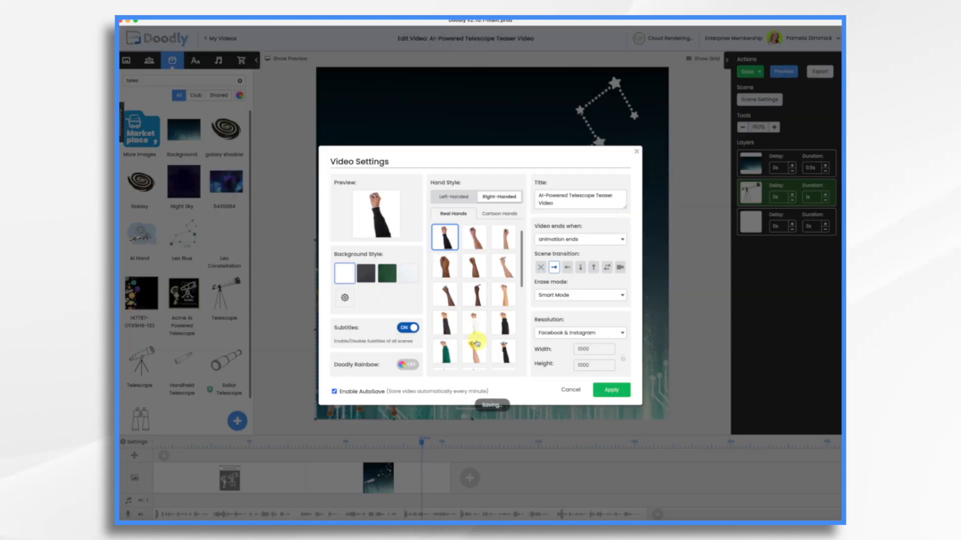
Step: Set the video's Erase mode to Off in Video Settings and apply
click(578, 295)
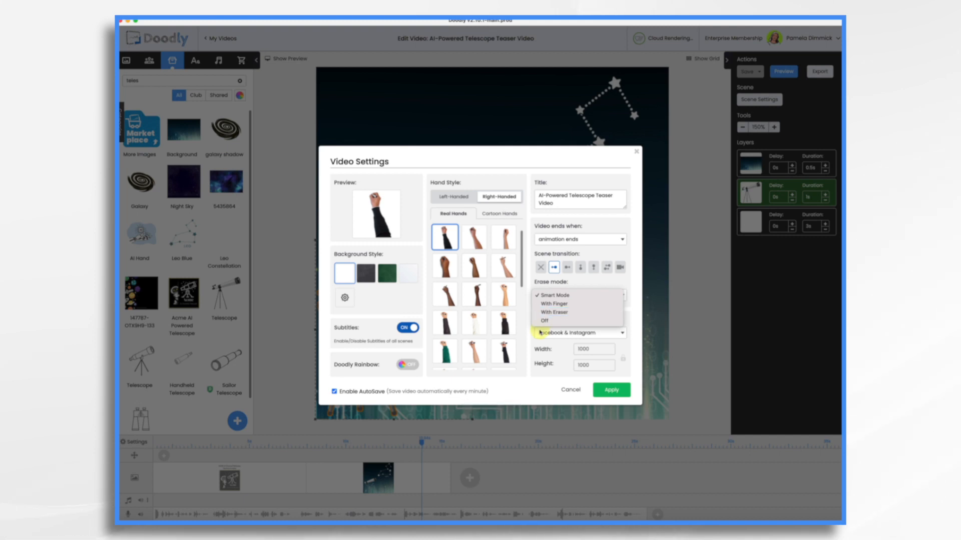
click(544, 321)
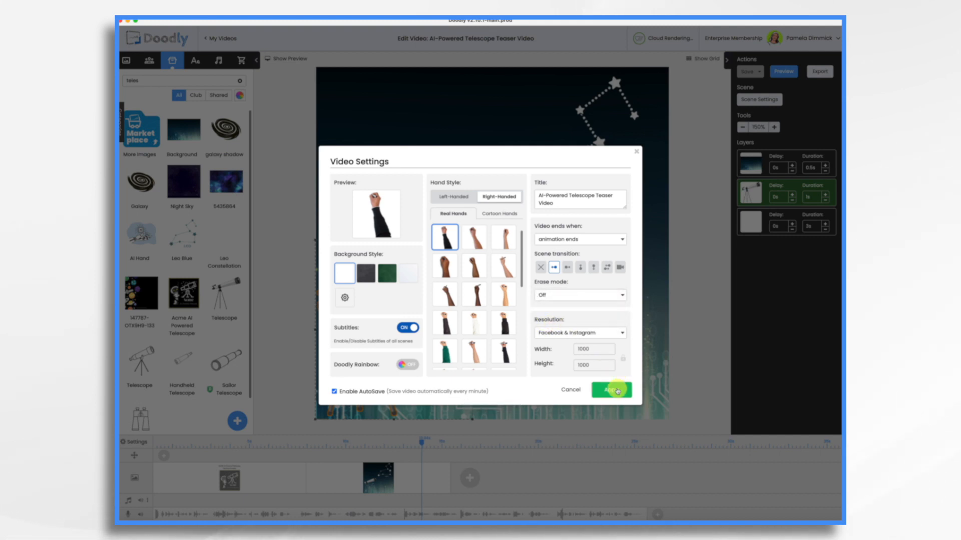
click(609, 390)
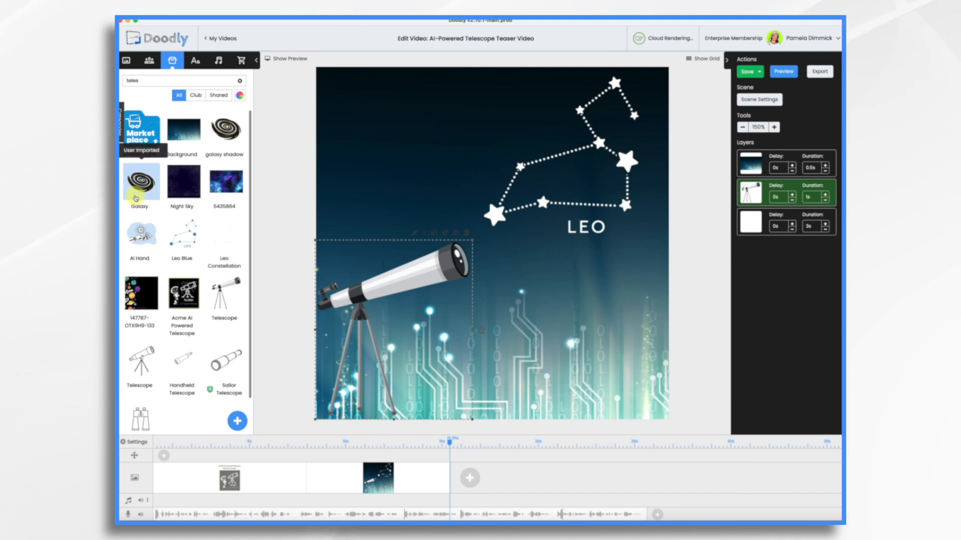
mouse_move(225, 129)
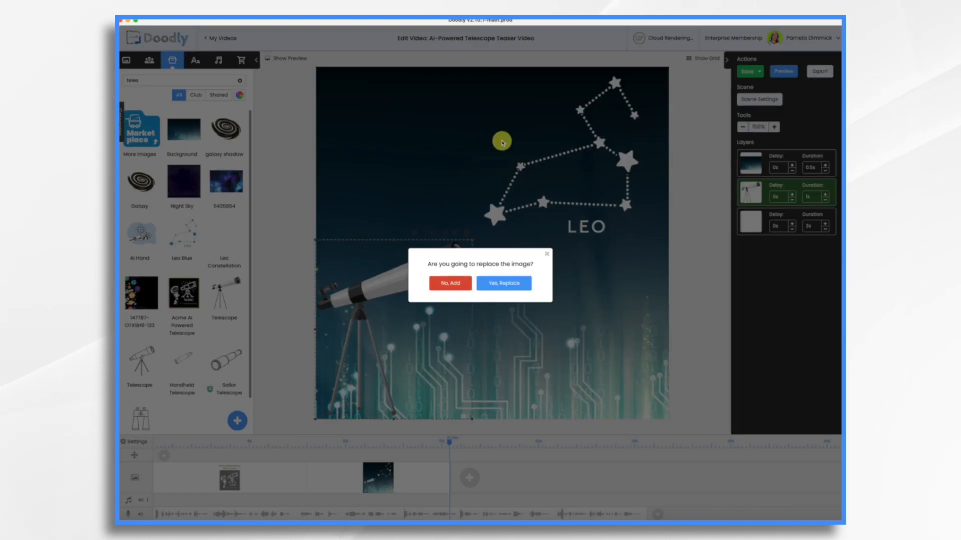
Step: Add the galaxy shadow at upper left, raise its start delay, set Reveal Mode to Fade, and save
click(504, 284)
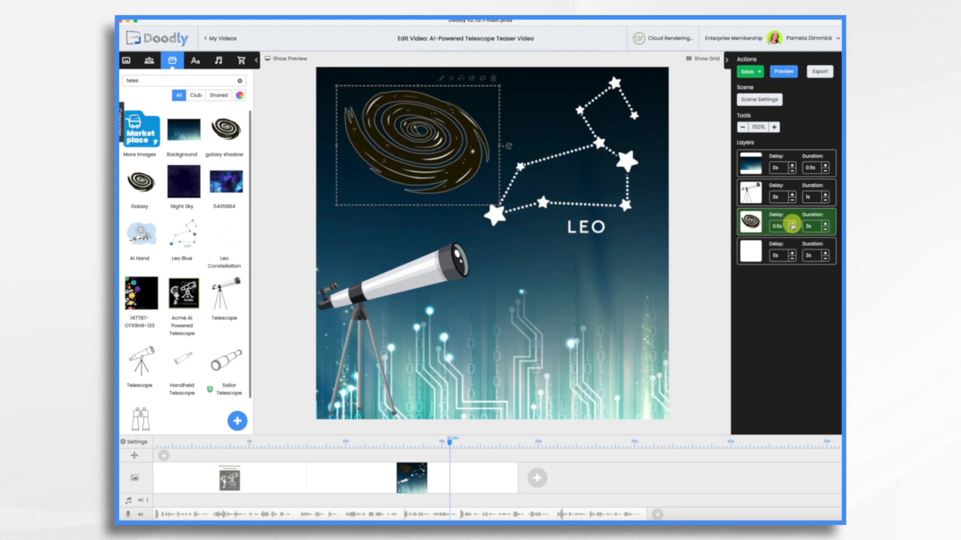
click(791, 221)
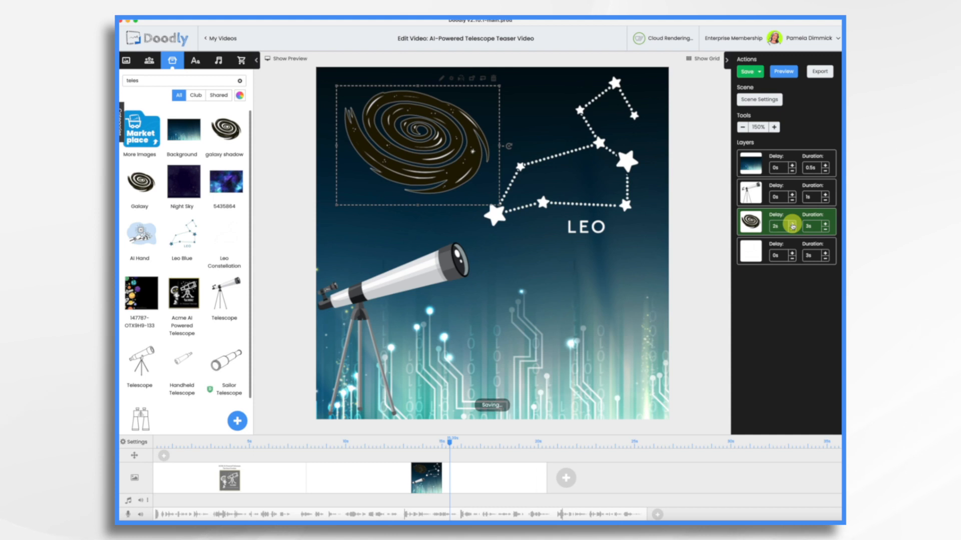
click(823, 231)
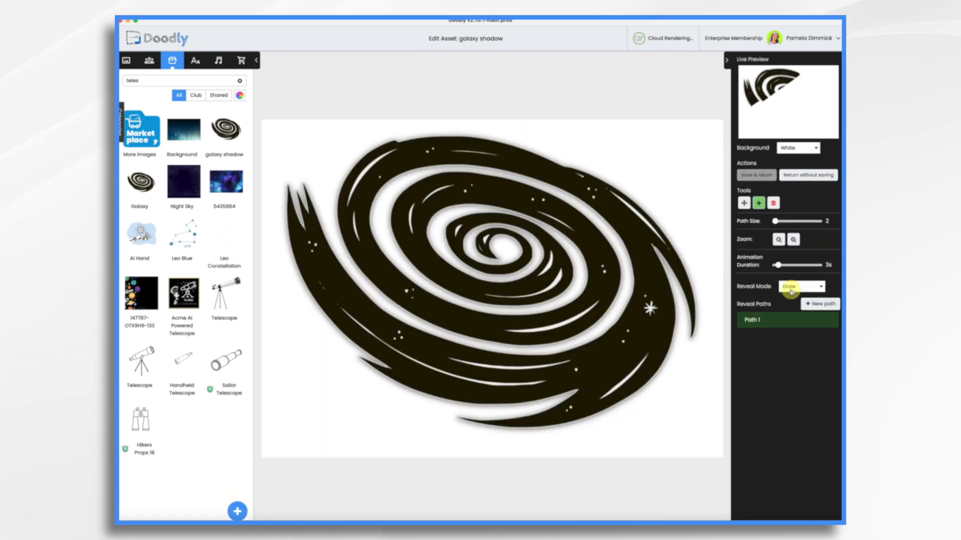
click(801, 286)
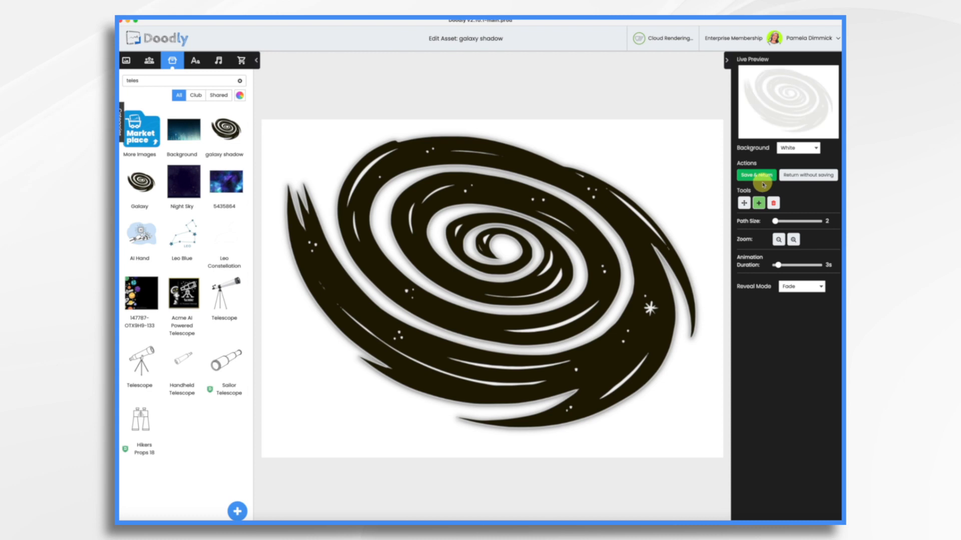
click(756, 175)
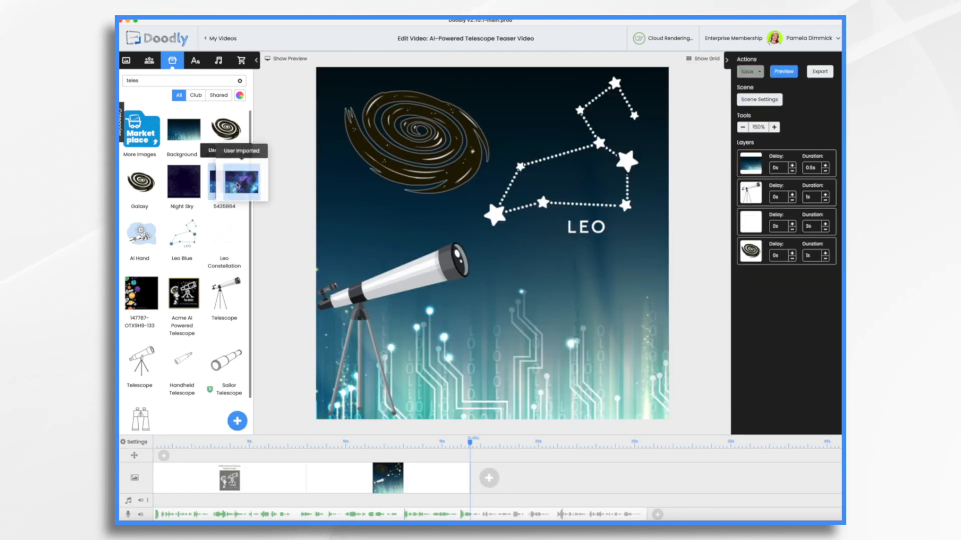
Step: Add the purple space image as a new layer covering the scene
click(241, 181)
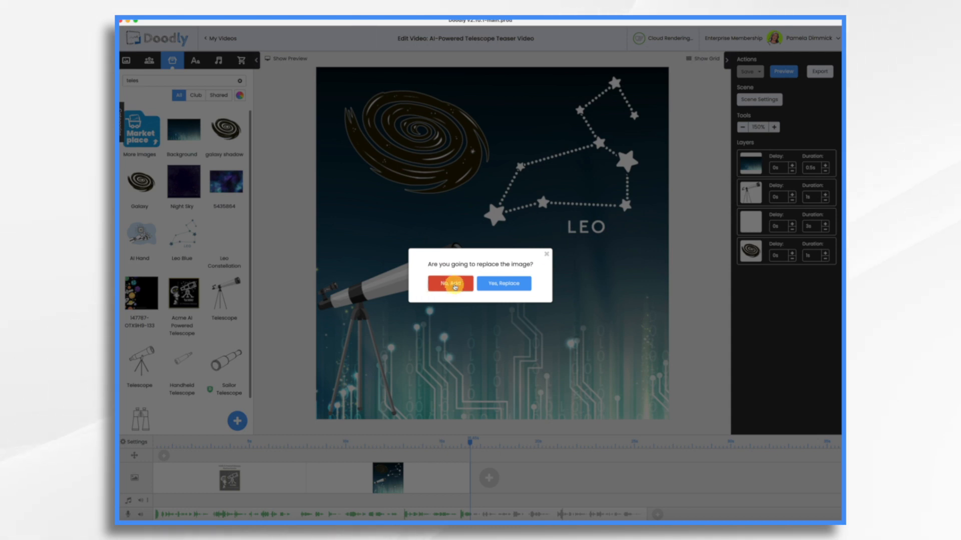
click(504, 283)
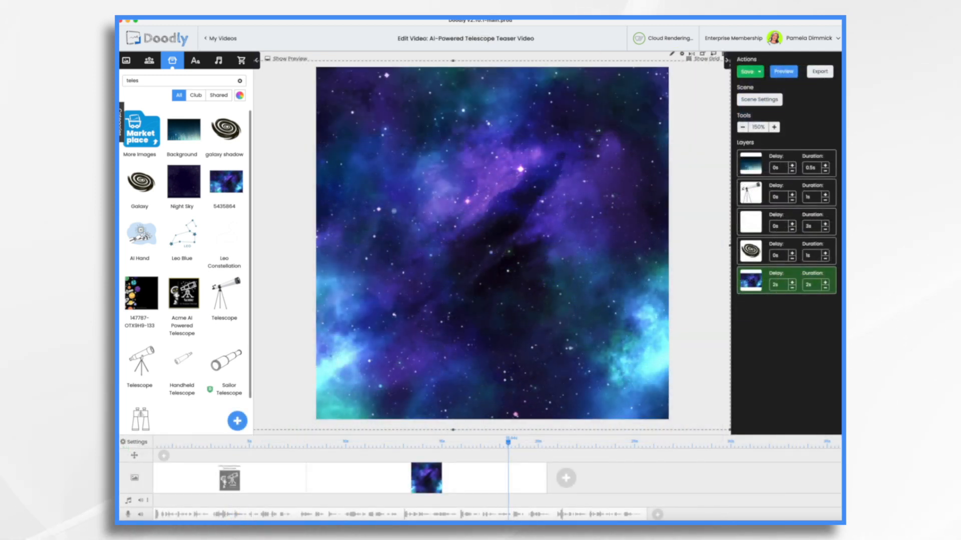
Step: Search images for 'phone', add the hand-holding-phone image, and enlarge and centre it
click(239, 80)
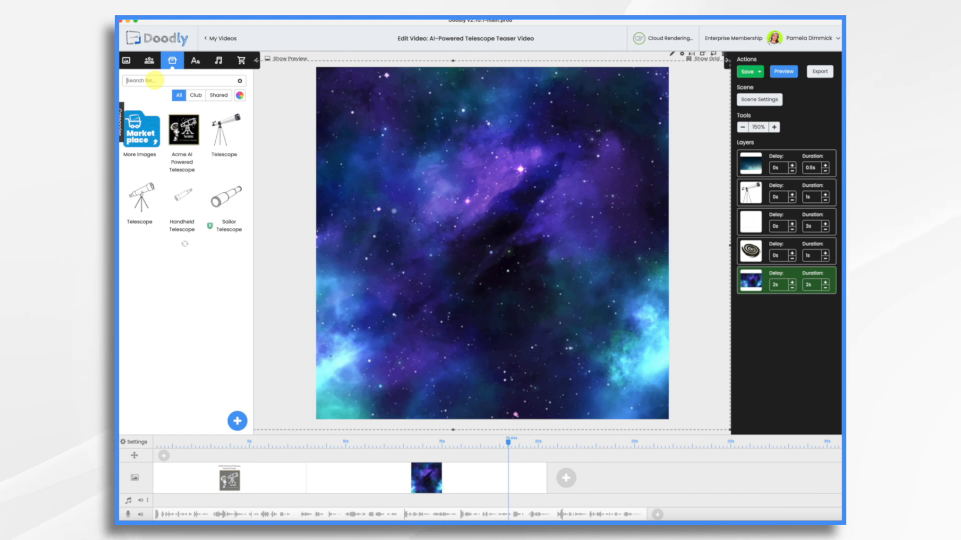
text(phone)
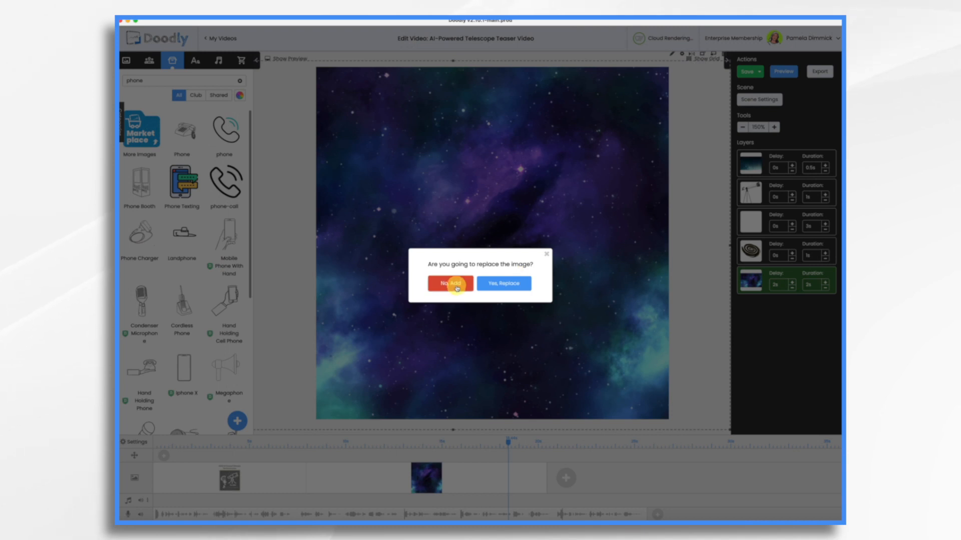
click(449, 284)
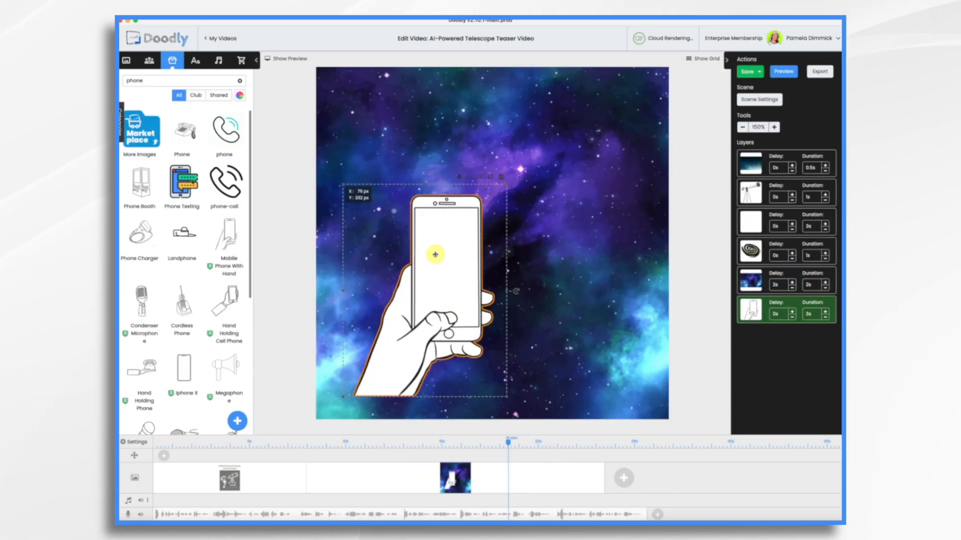
drag(435, 254, 396, 217)
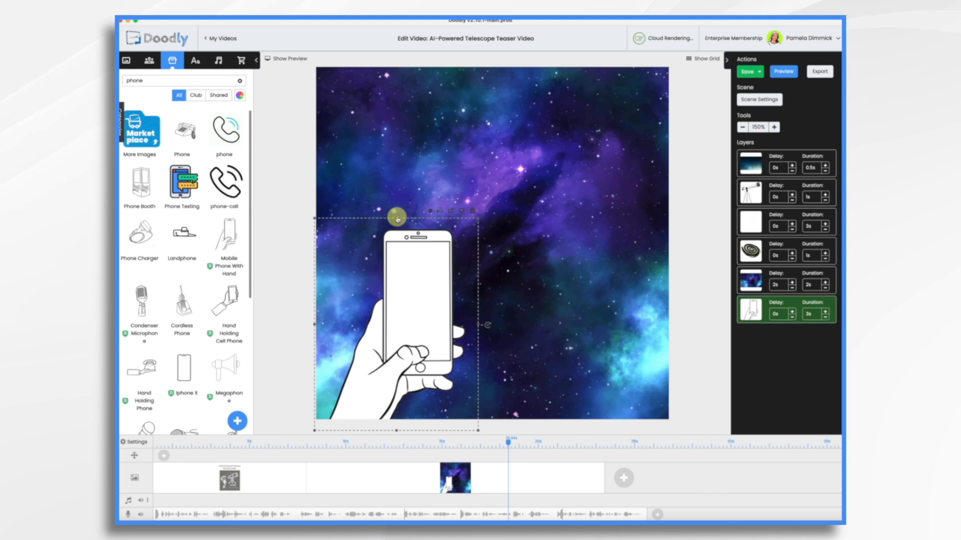
drag(398, 216, 501, 156)
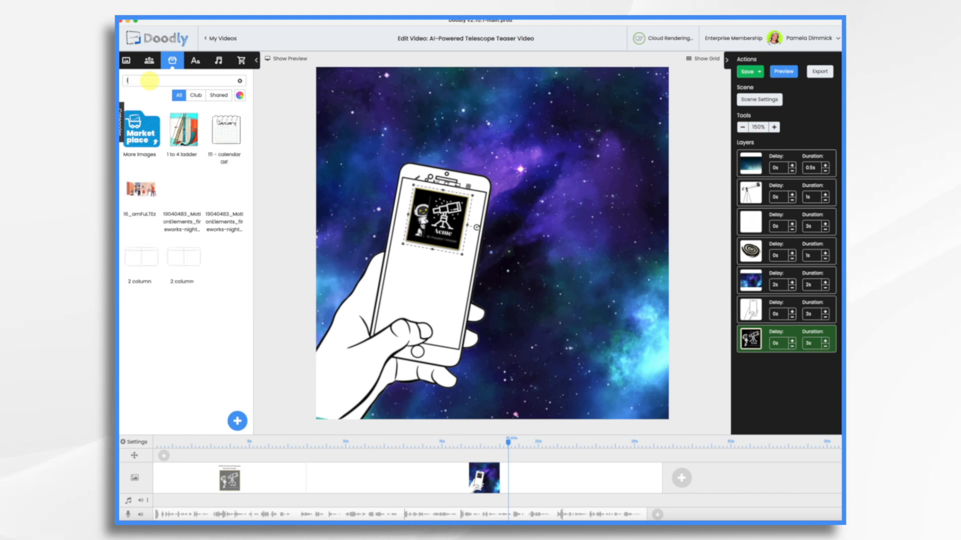
text(leo)
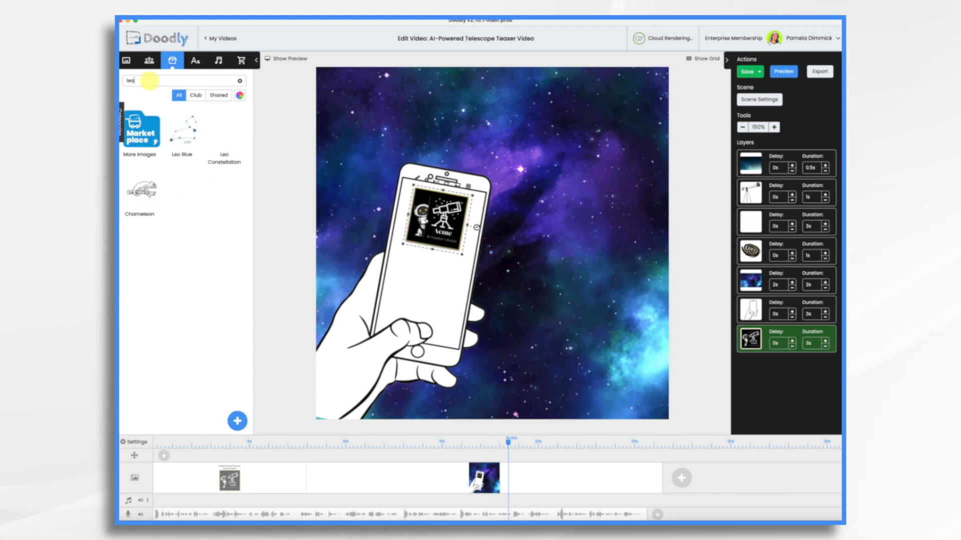
click(386, 257)
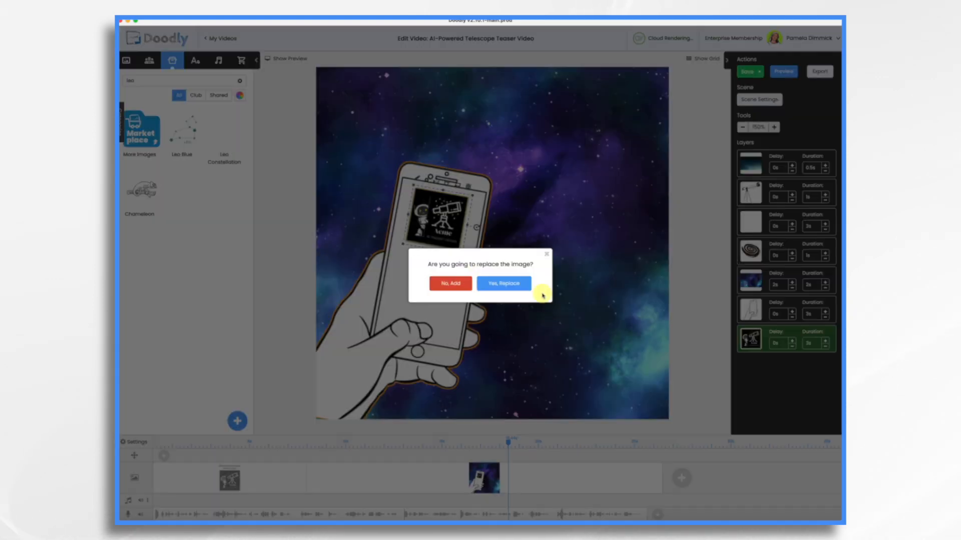
click(503, 283)
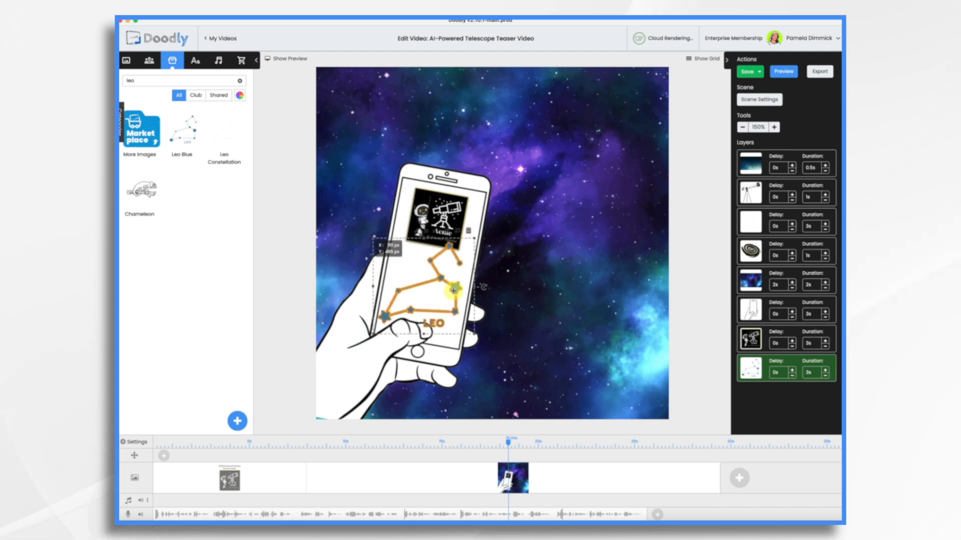
click(196, 60)
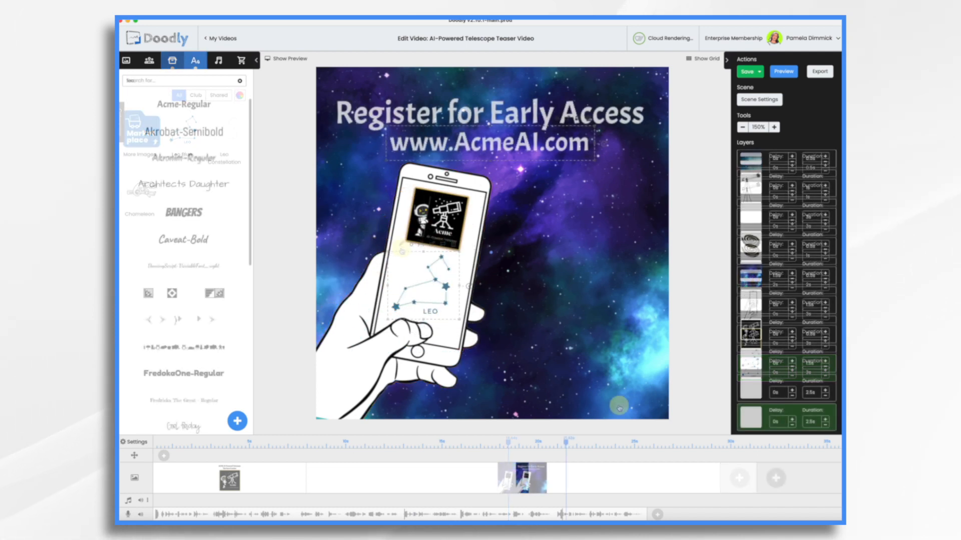
click(196, 60)
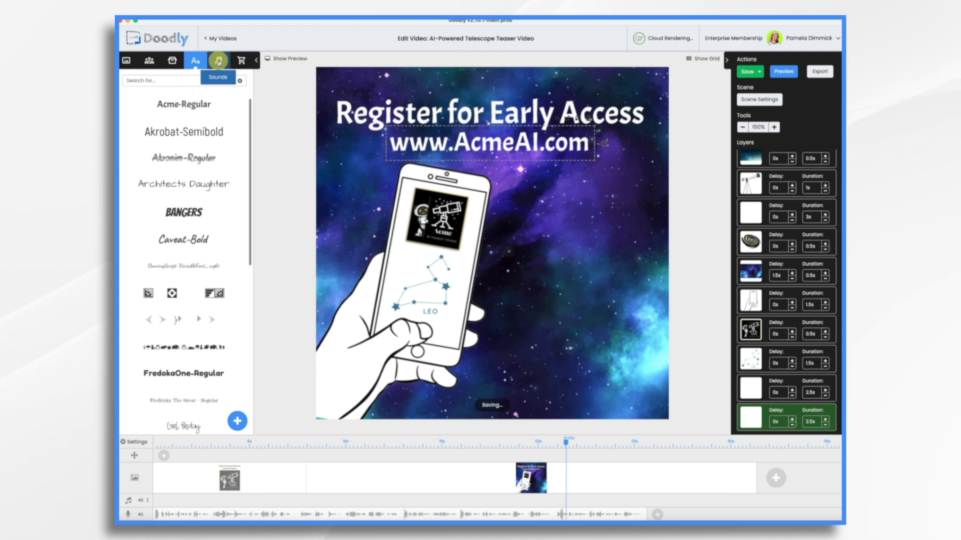
Step: Drag the 'New Age Feeling' track from the Sounds library onto the music timeline
click(217, 60)
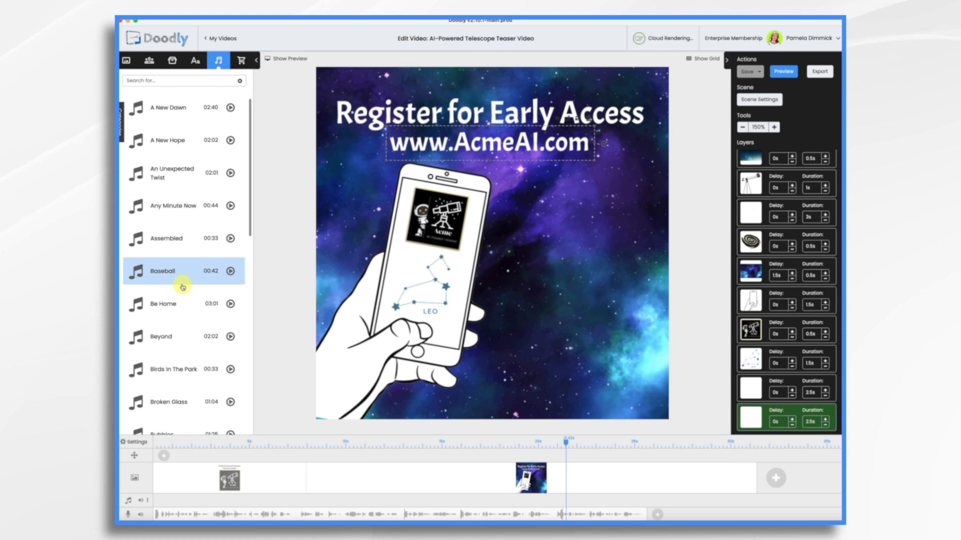
scroll(down, 3)
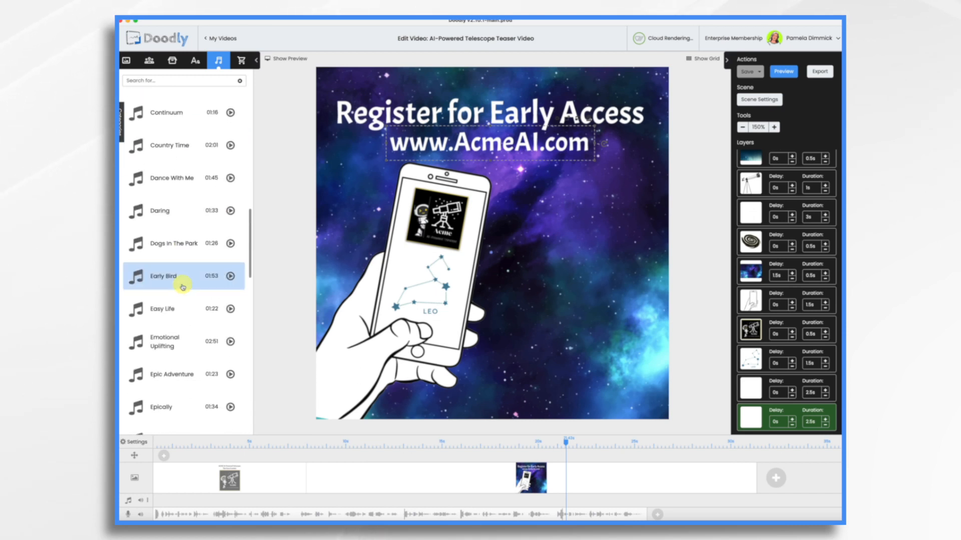
scroll(down, 3)
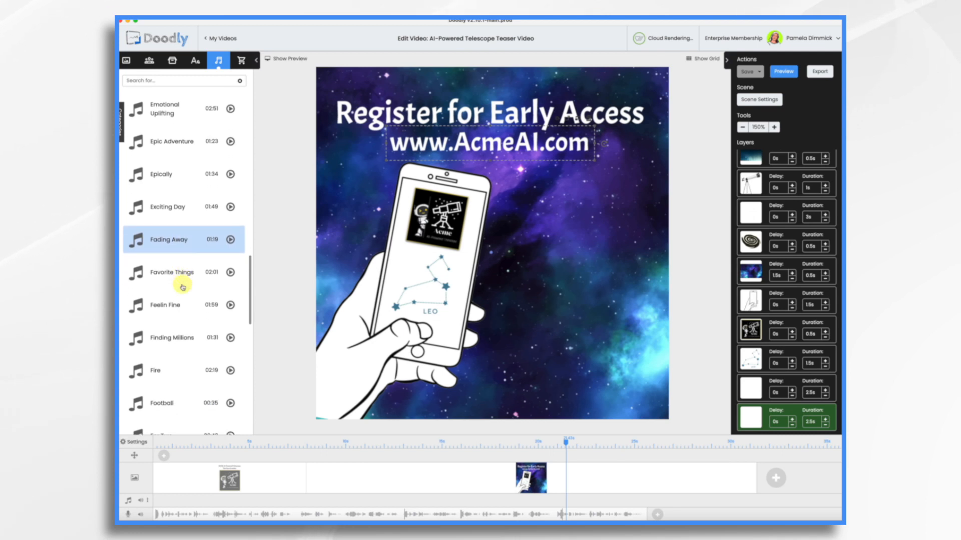
scroll(down, 3)
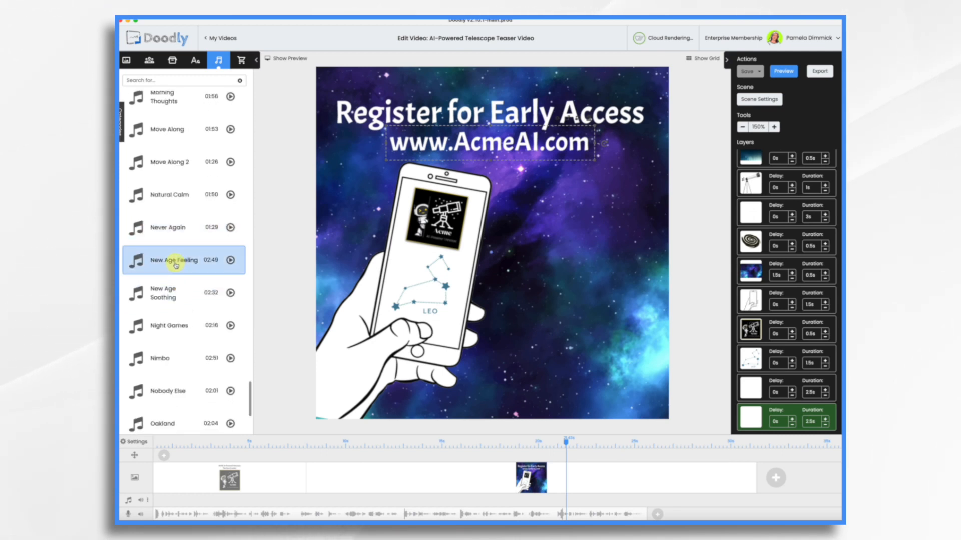
drag(183, 260, 220, 500)
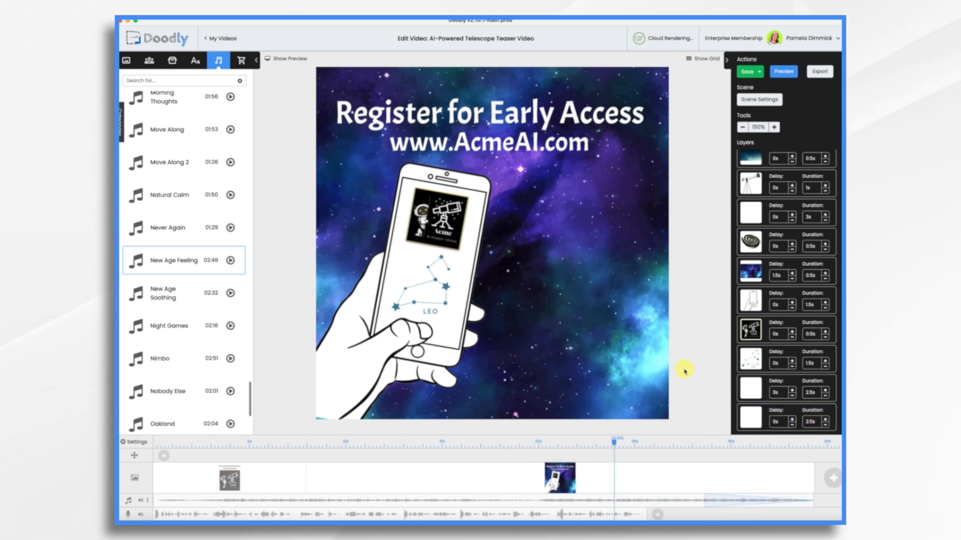
mouse_move(756, 251)
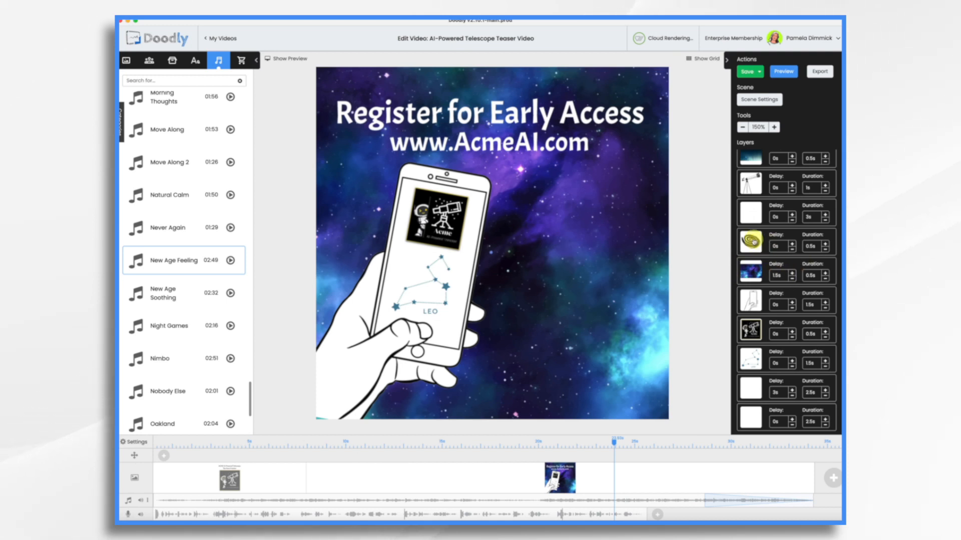
Step: Delete the galaxy layer from the phone scene, confirm with OK, and play the full video preview
click(749, 242)
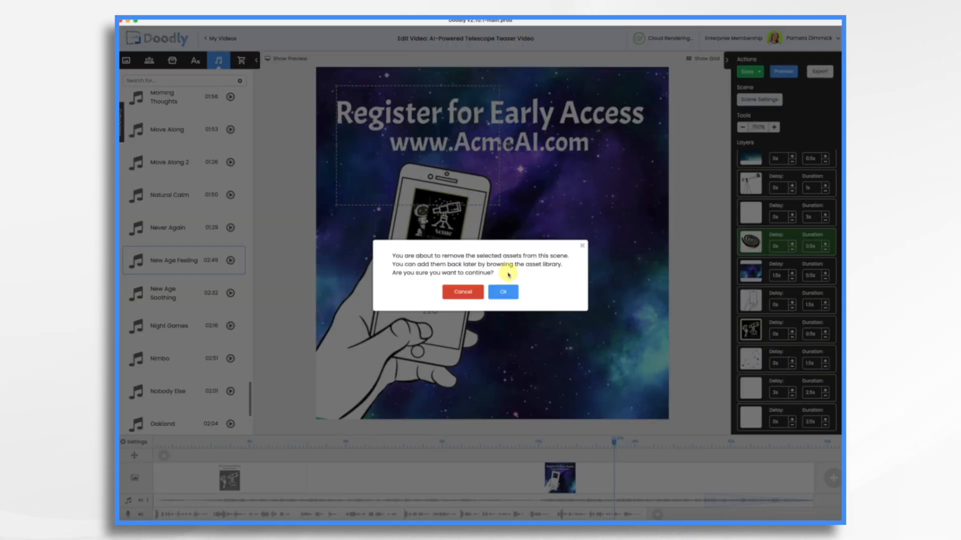
click(502, 291)
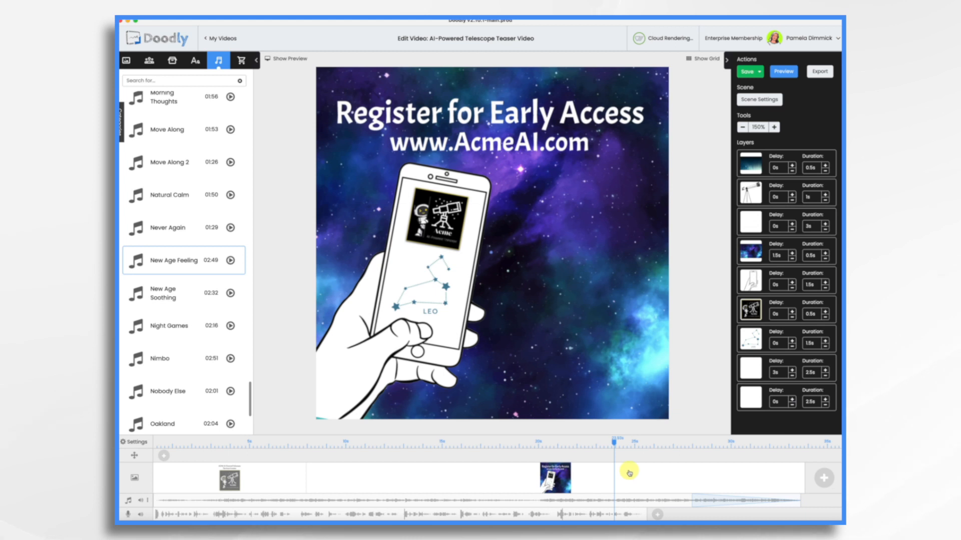
click(783, 71)
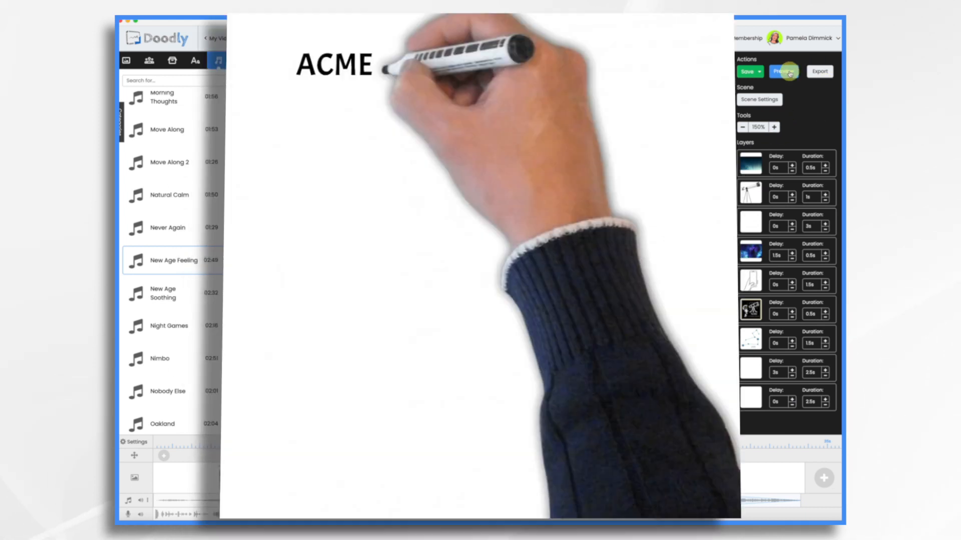